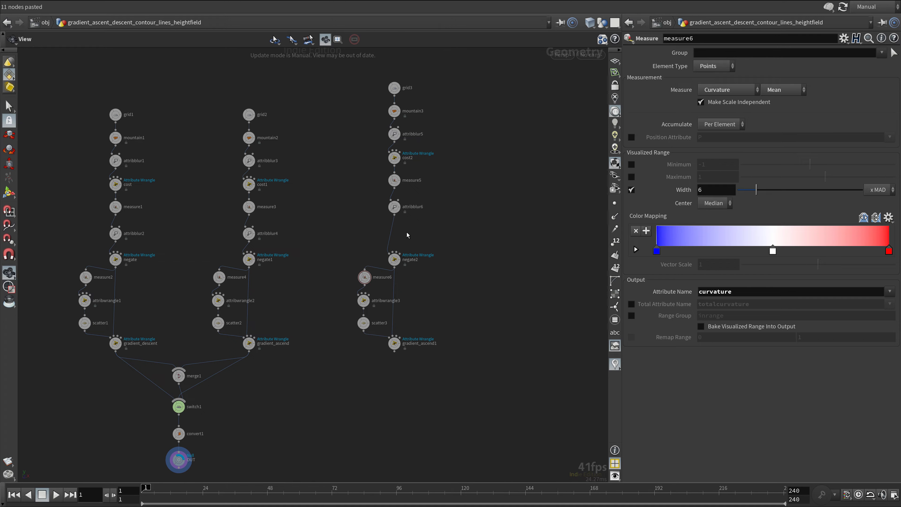
Step: Add a wrangle after attribblur6 with v@grad = cross(v@grad, @N); to make grad perpendicular to normals
{"action": "left_click", "coordinate": [394, 231]}
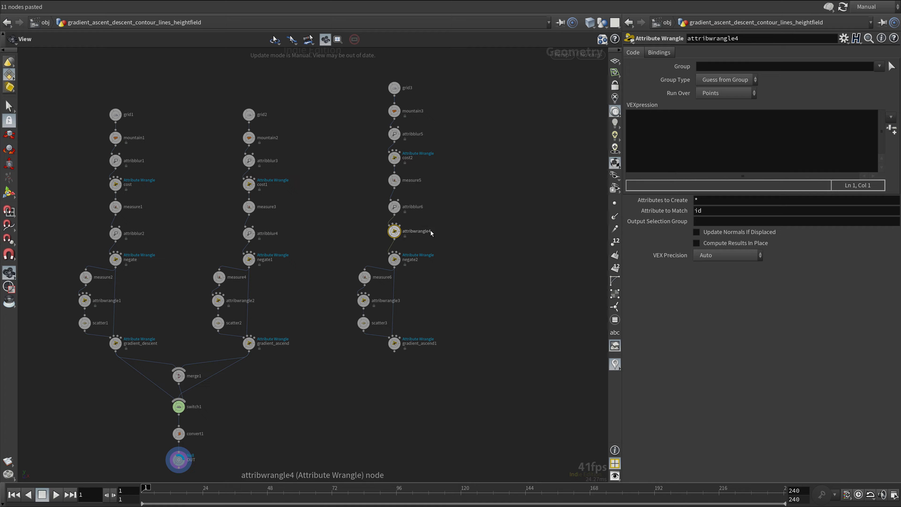
{"action": "type", "text": "v@grad = cross ( v"}
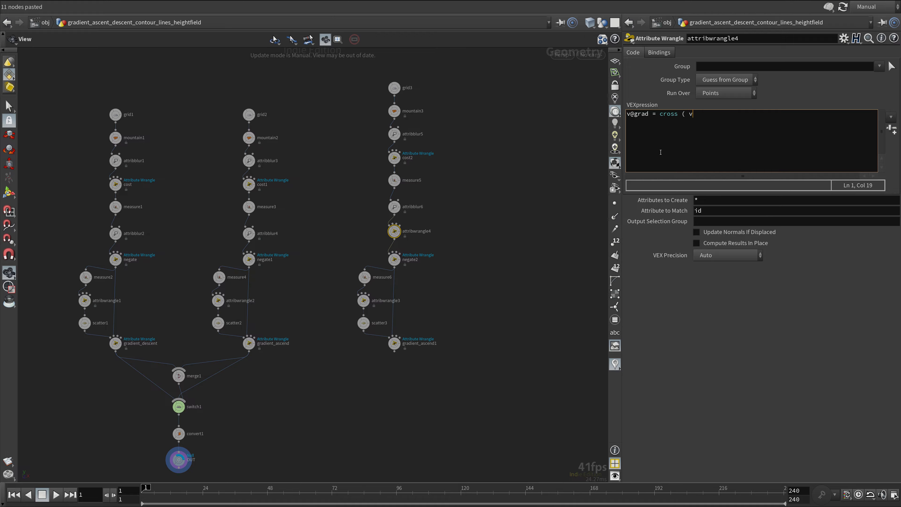
{"action": "type", "text": "@grad, @N )"}
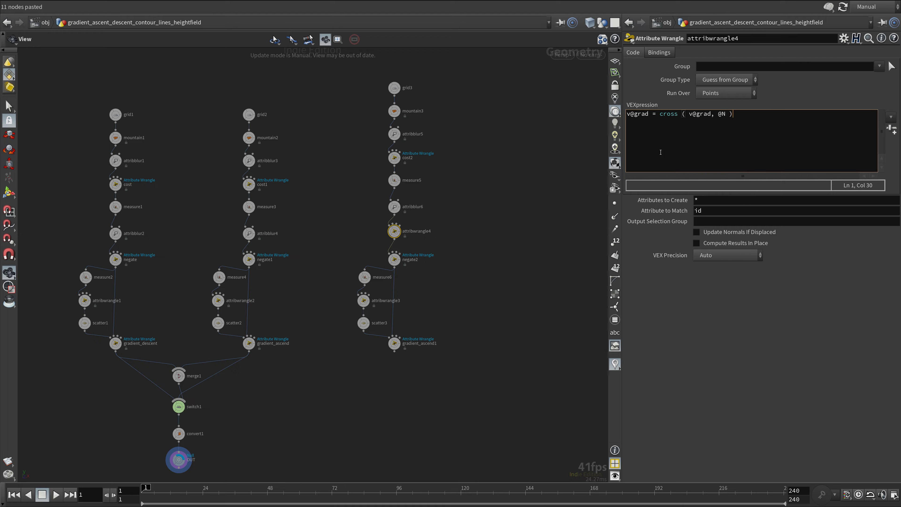
{"action": "type", "text": ";"}
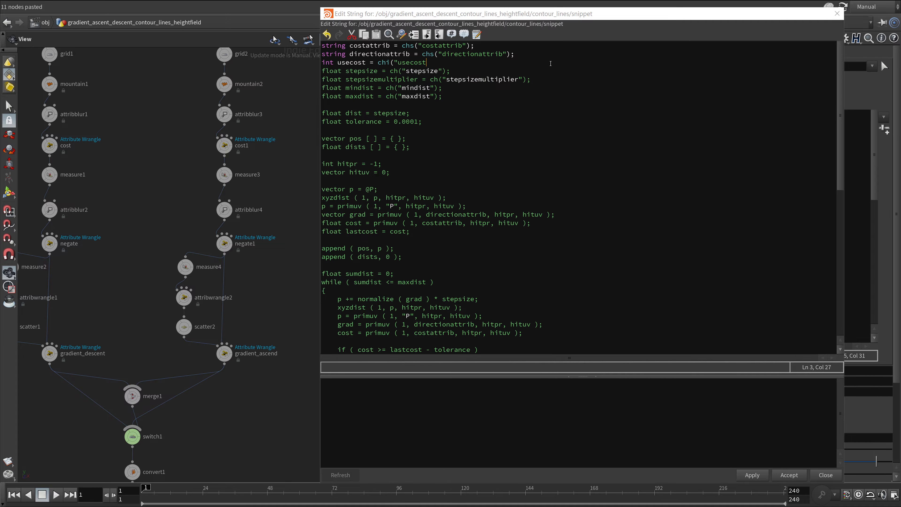
Step: Change the loop test to 'usecost && cost >= lastcost - tolerance' and accept the edited code
{"action": "double_click", "coordinate": [351, 62]}
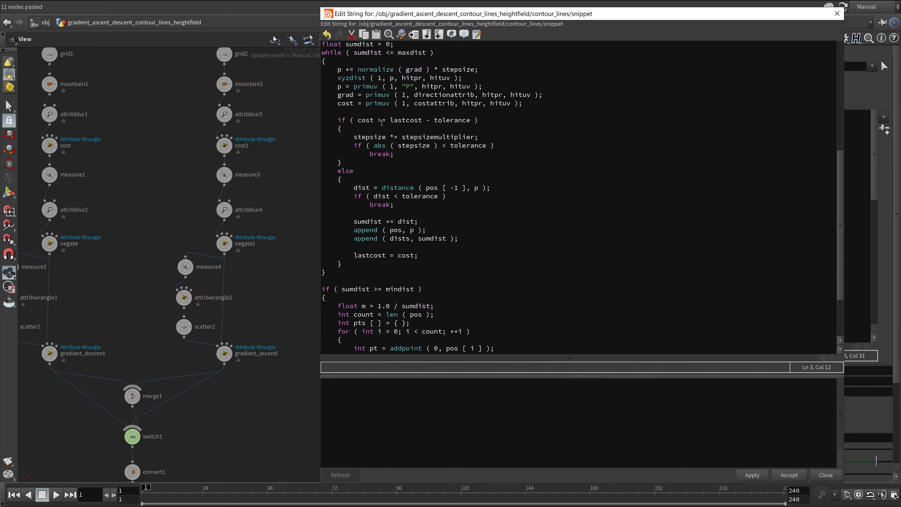
{"action": "type", "text": "usecost &&"}
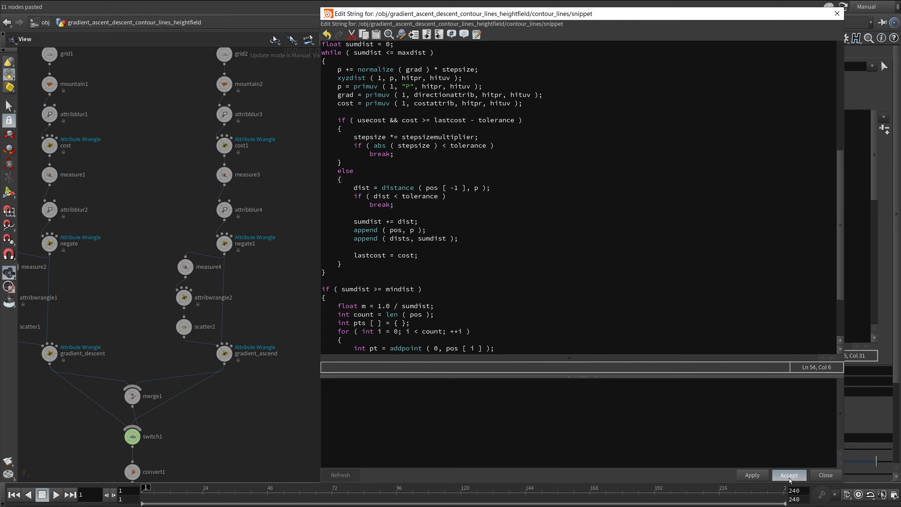
{"action": "left_click", "coordinate": [788, 475]}
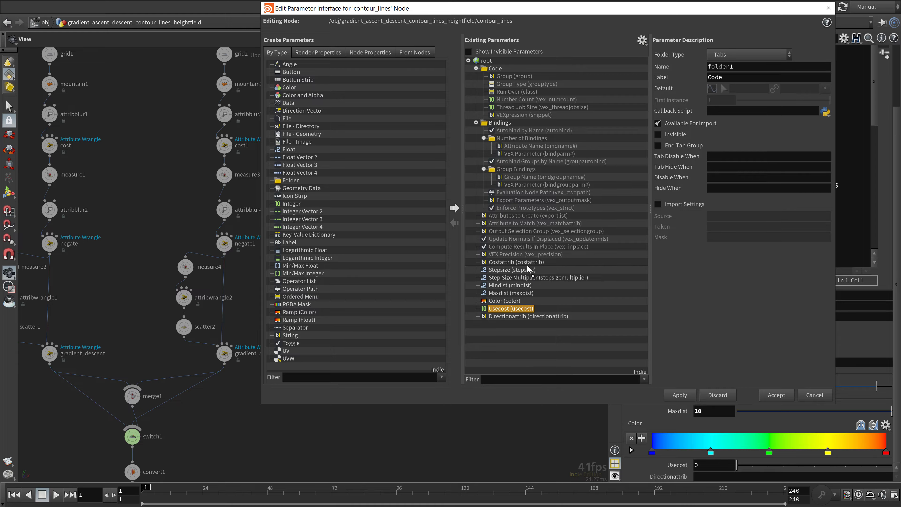
Step: Make Usecost a toggle above Costattrib, accept, and set Directionattrib to grad
{"action": "left_click", "coordinate": [527, 315]}
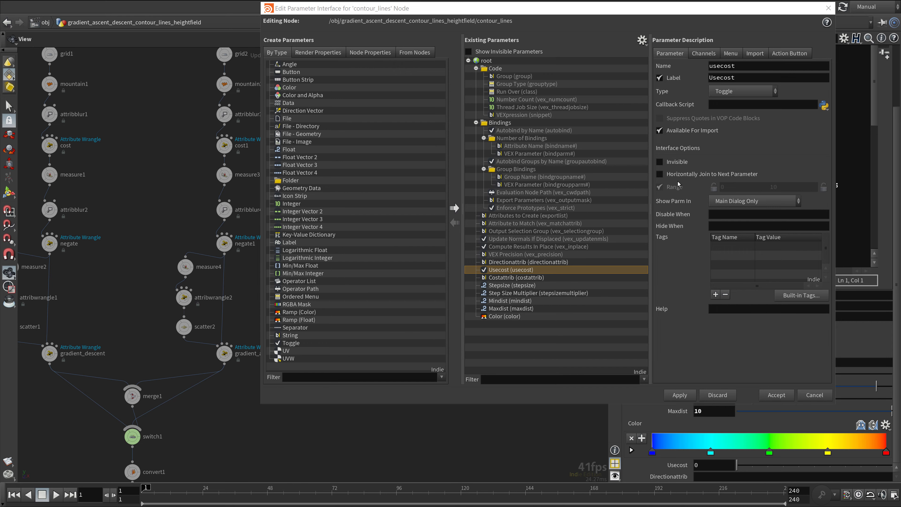
{"action": "left_click", "coordinate": [511, 277]}
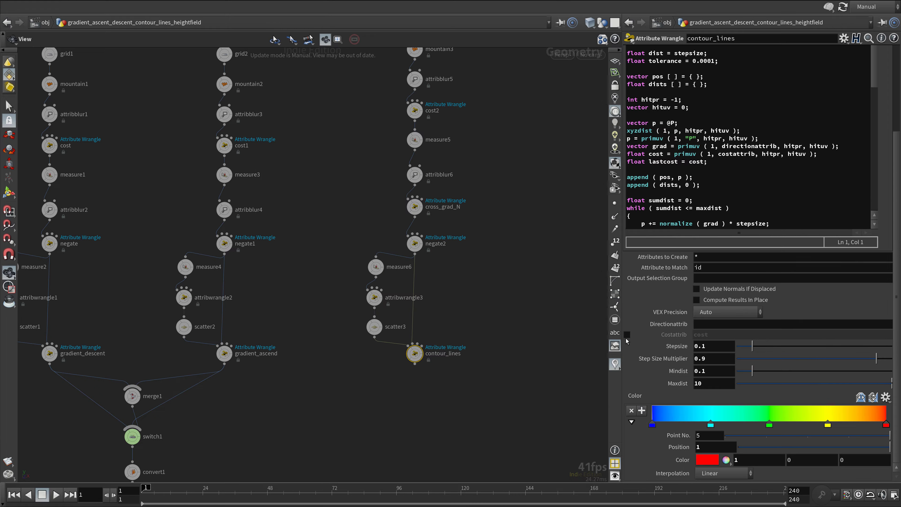
{"action": "left_click", "coordinate": [793, 323]}
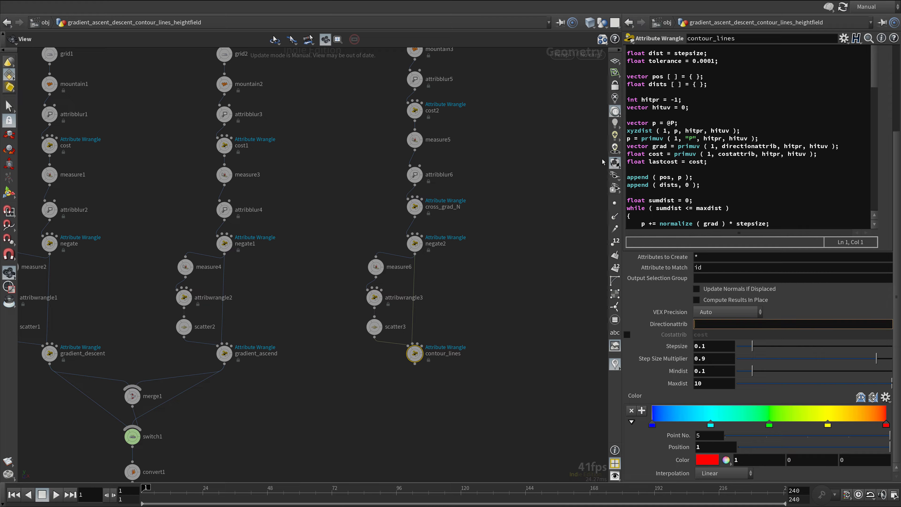
{"action": "type", "text": "grad"}
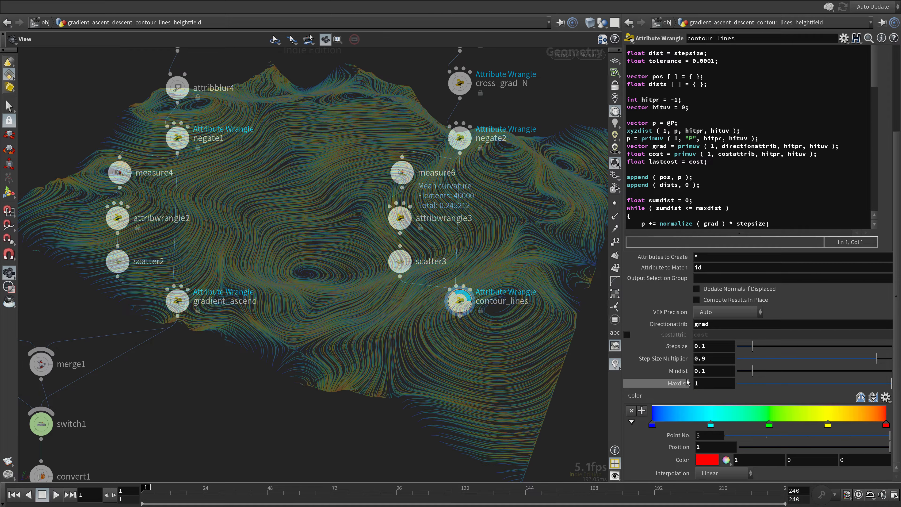
Step: Try Maxdist values 0.5, 2, 5 and settle on 20 for long swirling contour loops
{"action": "type", "text": "0."}
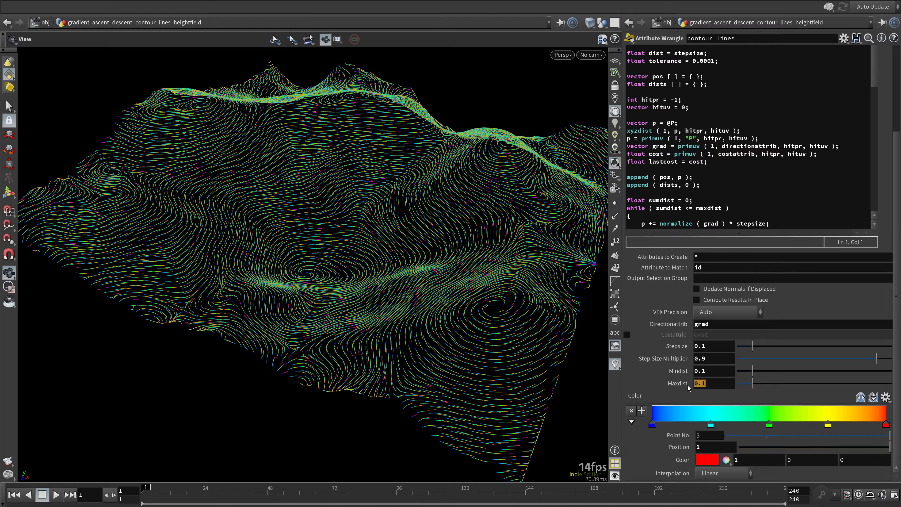
{"action": "type", "text": "0.5"}
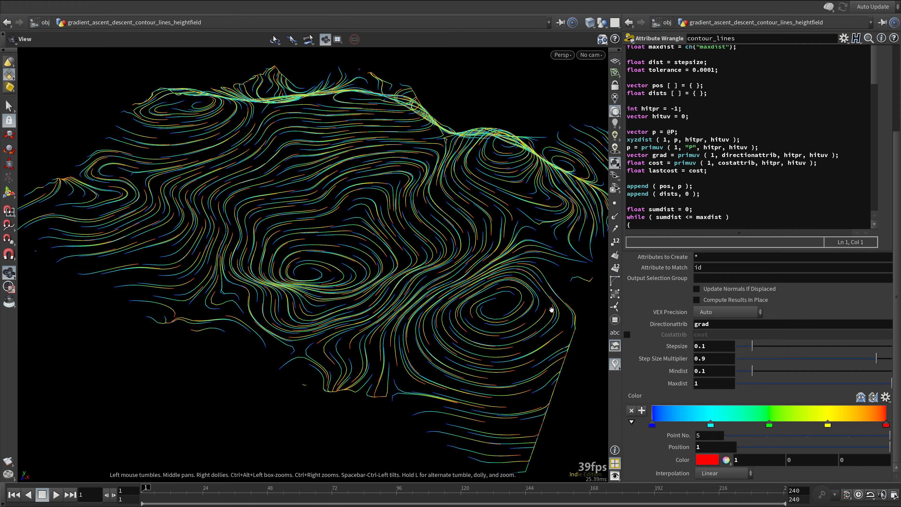
{"action": "type", "text": "2"}
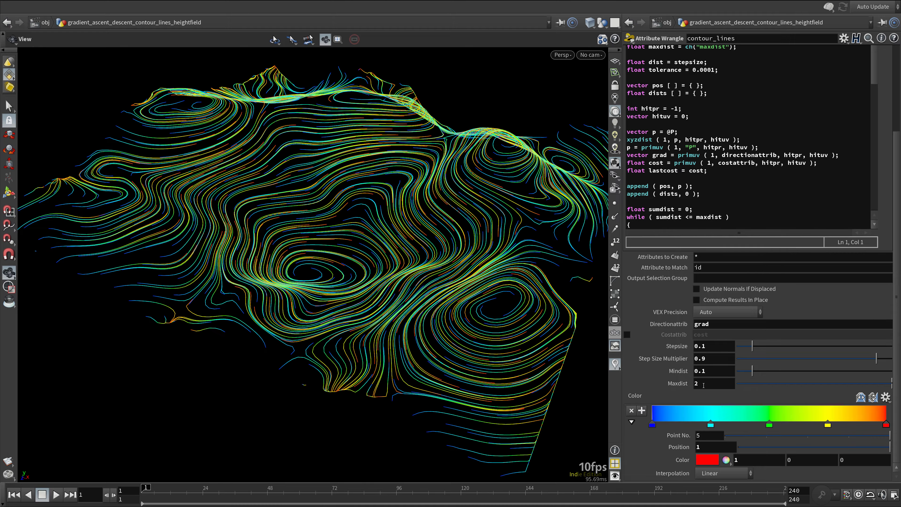
{"action": "type", "text": "5"}
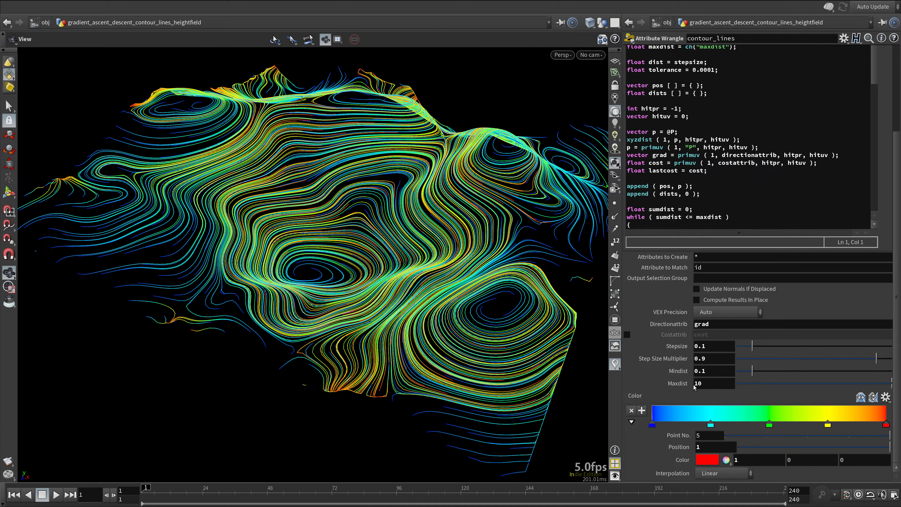
{"action": "type", "text": "2"}
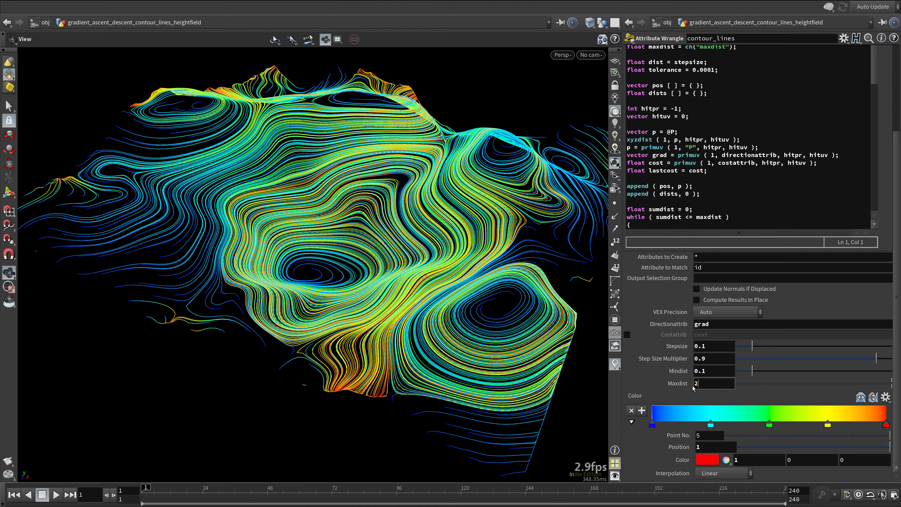
{"action": "type", "text": "0"}
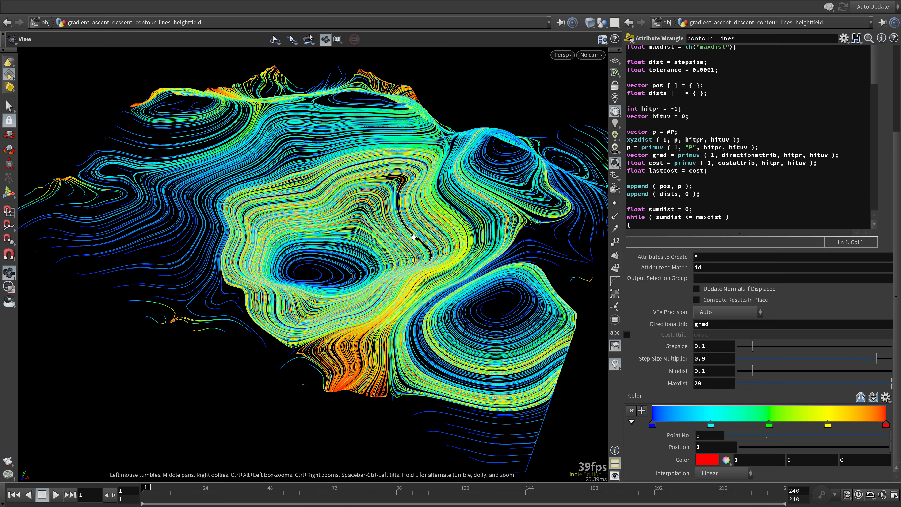
{"action": "mouse_move", "coordinate": [366, 266]}
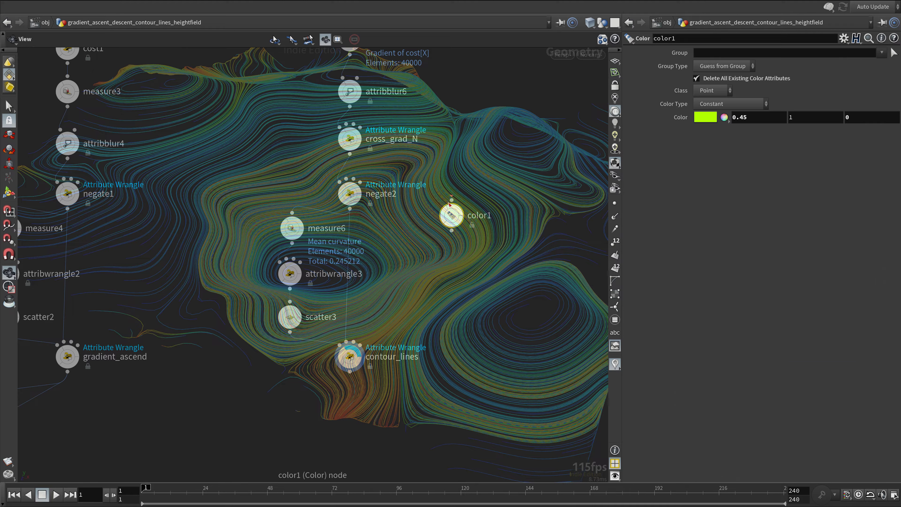
Step: Set color1 to pure black and give the transform a Translate Y of -0.02
{"action": "left_click", "coordinate": [704, 118]}
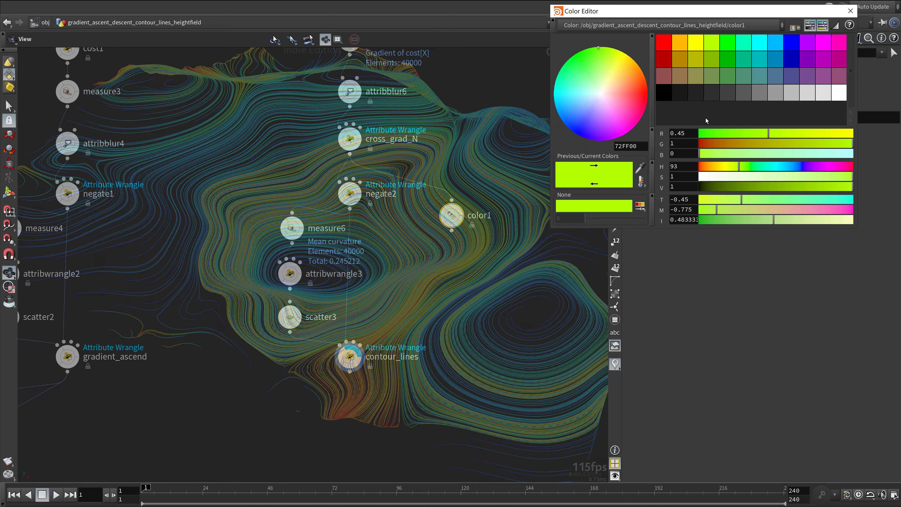
{"action": "left_click", "coordinate": [851, 11]}
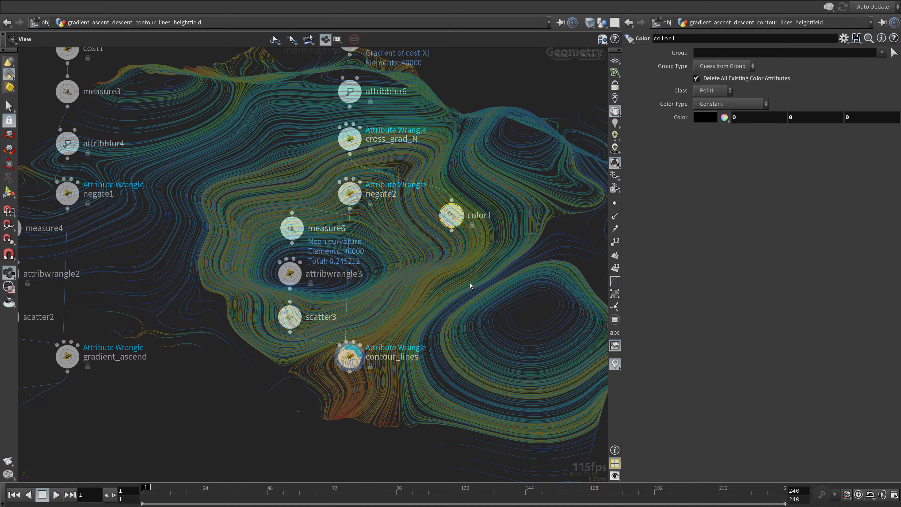
{"action": "left_click", "coordinate": [347, 356]}
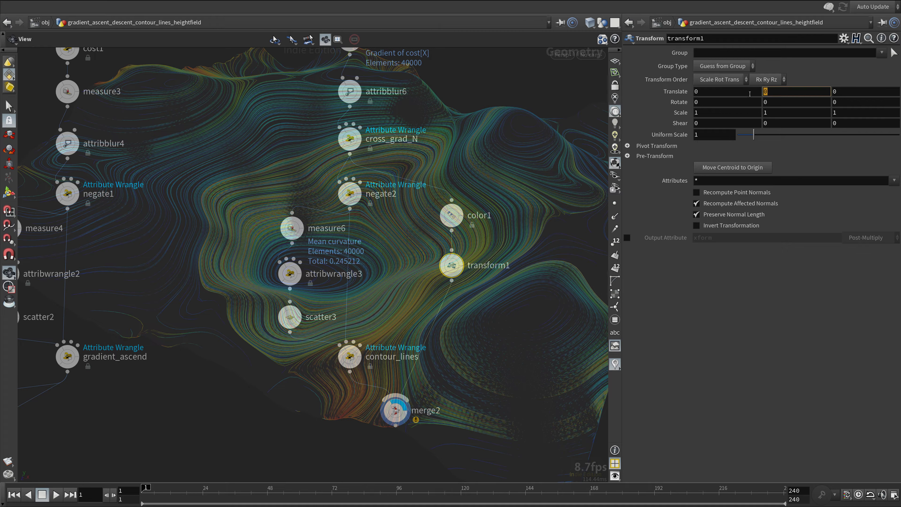
{"action": "type", "text": "-0.02"}
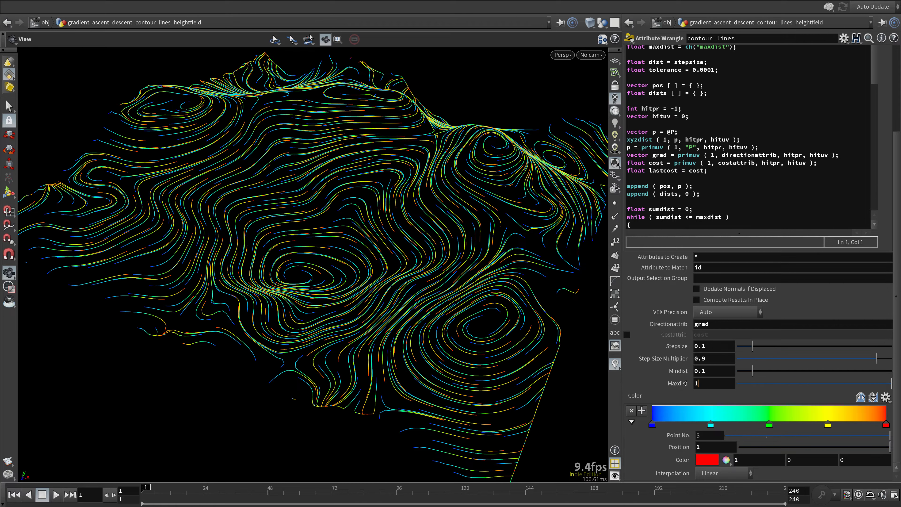
Step: Raise contour_lines Maxdist through 5, 10, 20 to a final 50
{"action": "type", "text": "5"}
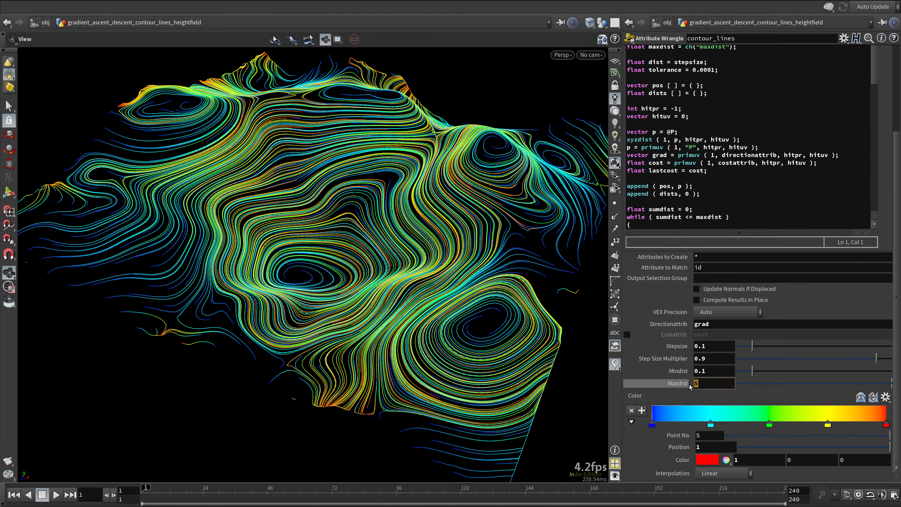
{"action": "type", "text": "10"}
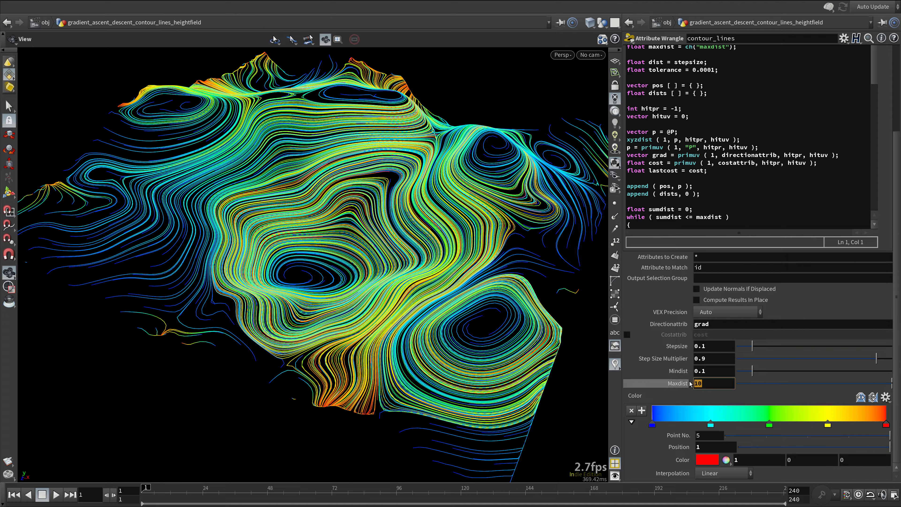
{"action": "type", "text": "20"}
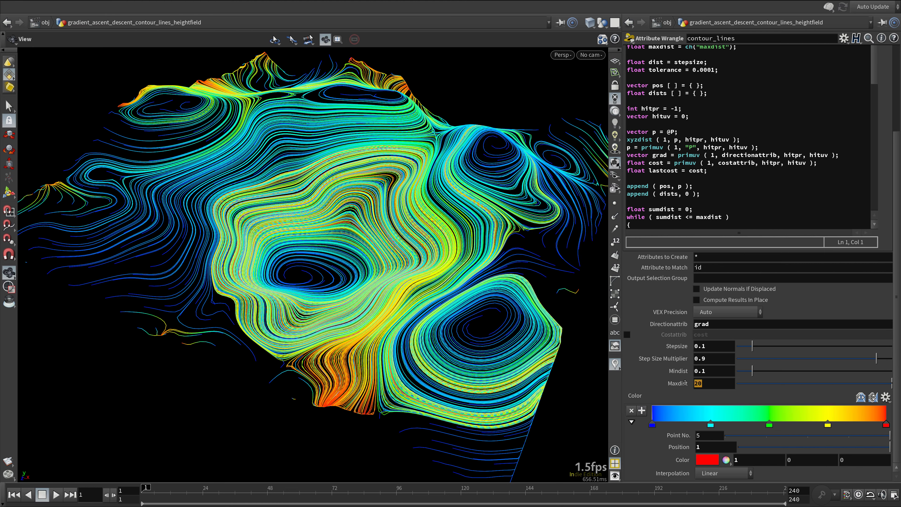
{"action": "type", "text": "50"}
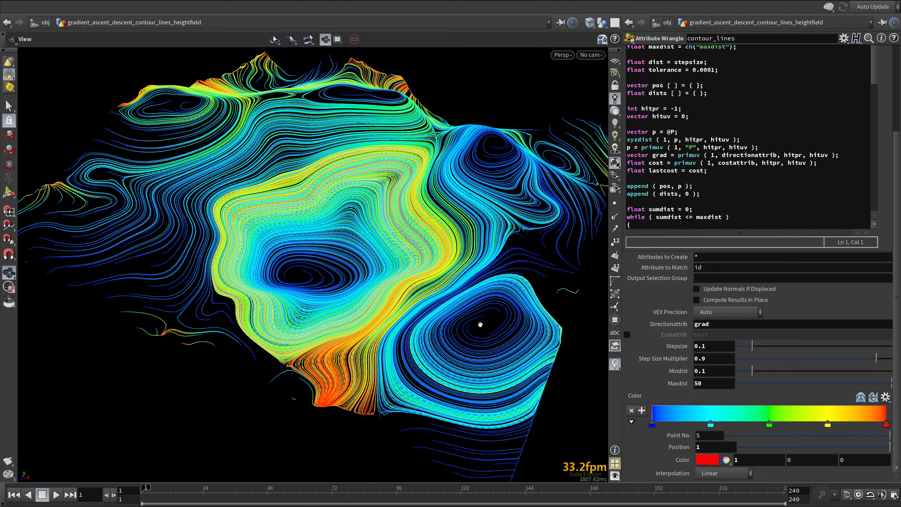
{"action": "mouse_move", "coordinate": [320, 215]}
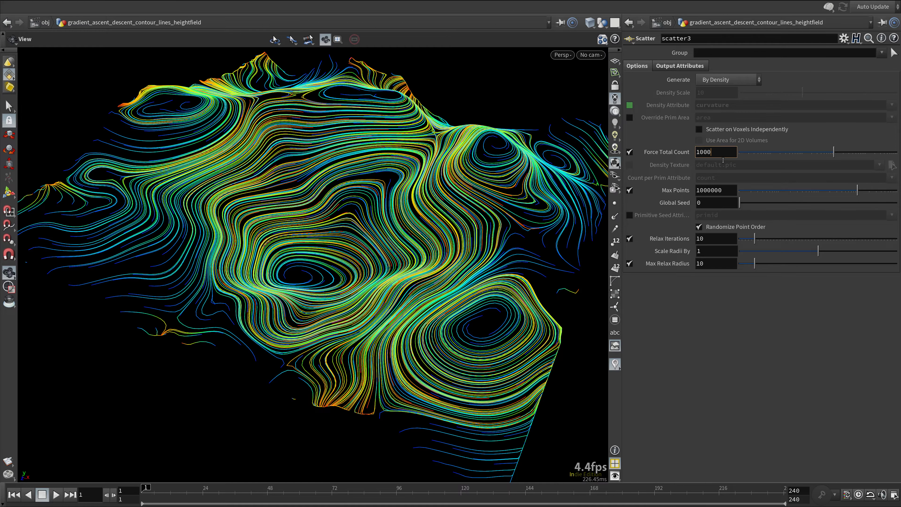
Step: Set scatter3 Force Total Count to 10000 for denser seed points
{"action": "type", "text": "10000"}
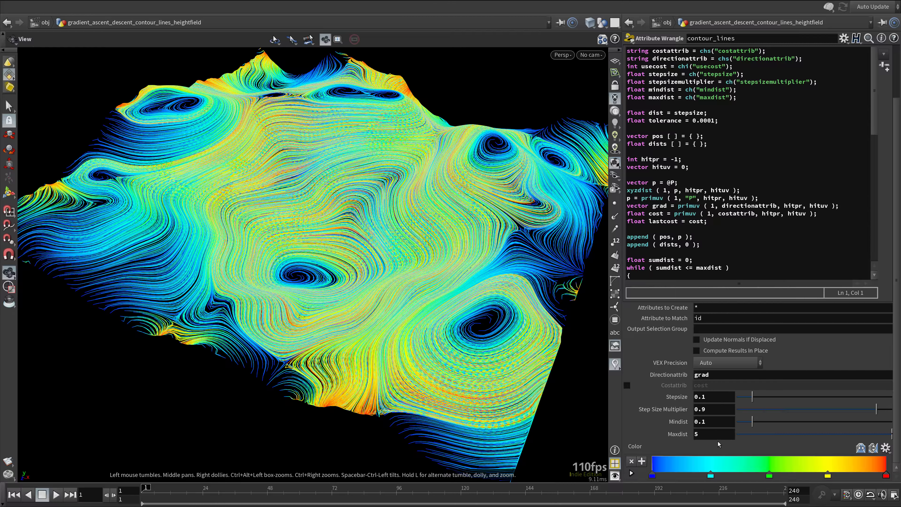
Step: Compare Maxdist values 1, 10 and 2 on the dense contour lines
{"action": "type", "text": "1"}
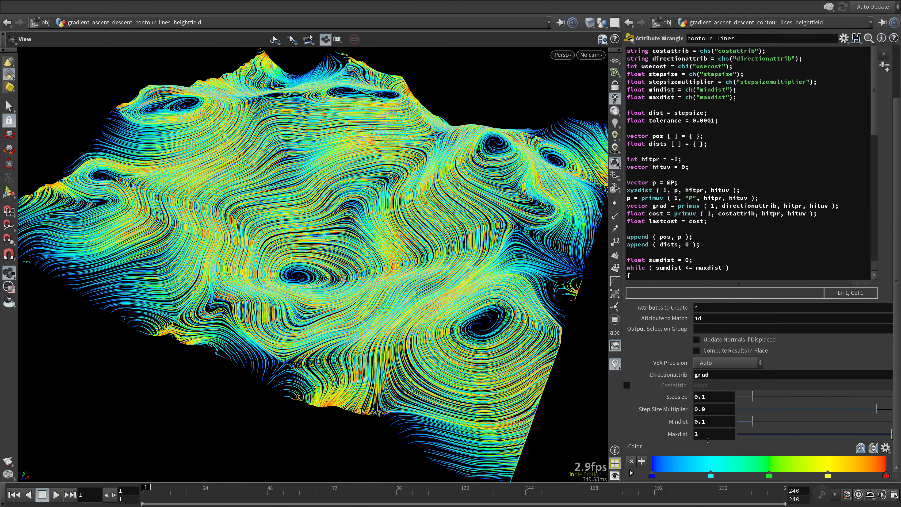
{"action": "type", "text": "10"}
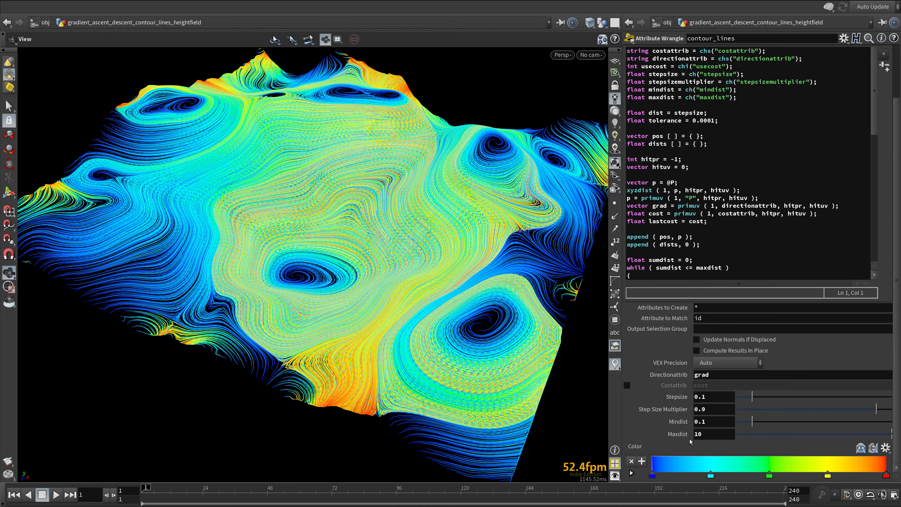
{"action": "mouse_move", "coordinate": [709, 435]}
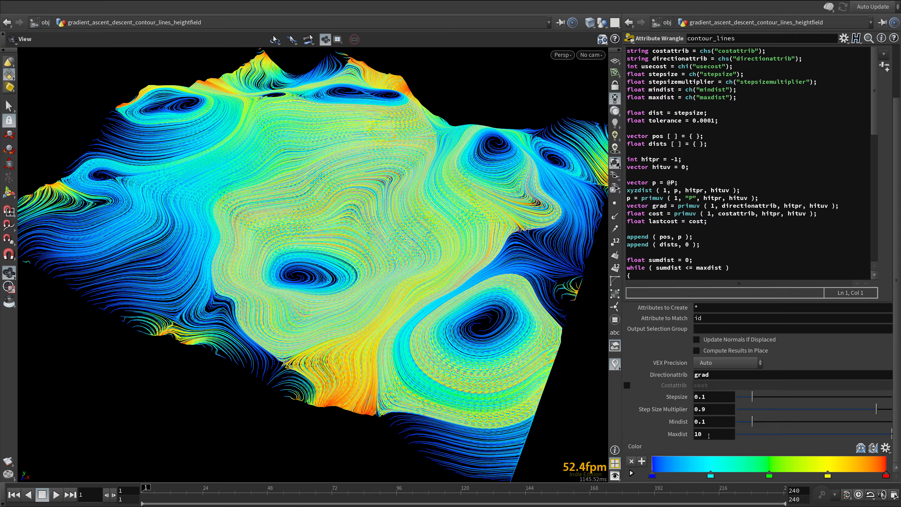
{"action": "mouse_move", "coordinate": [689, 440]}
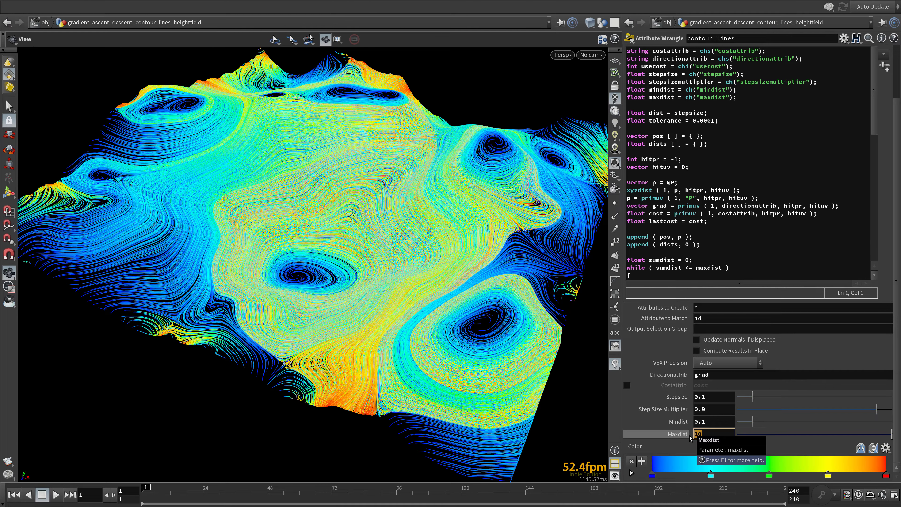
{"action": "type", "text": "2"}
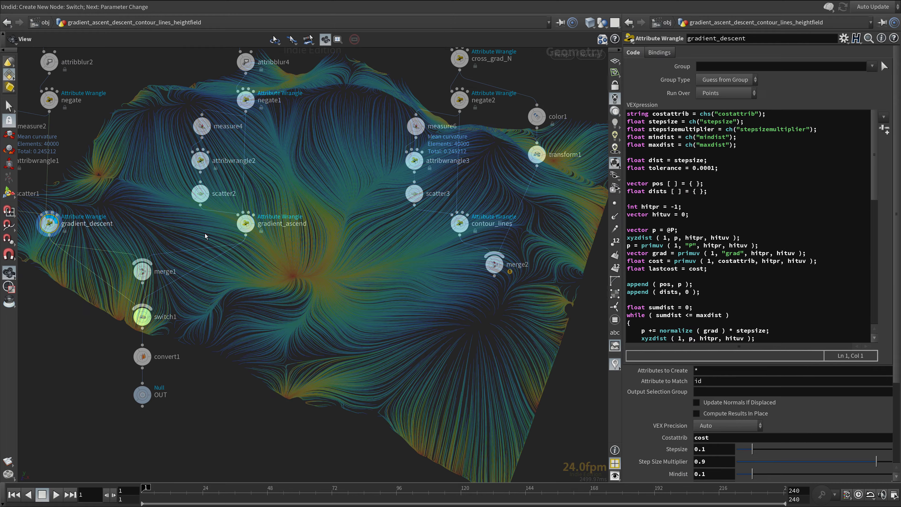
Step: Give gradient_descent a red-to-white ramp and wire the ascent curves into a new merge
{"action": "left_click", "coordinate": [493, 264]}
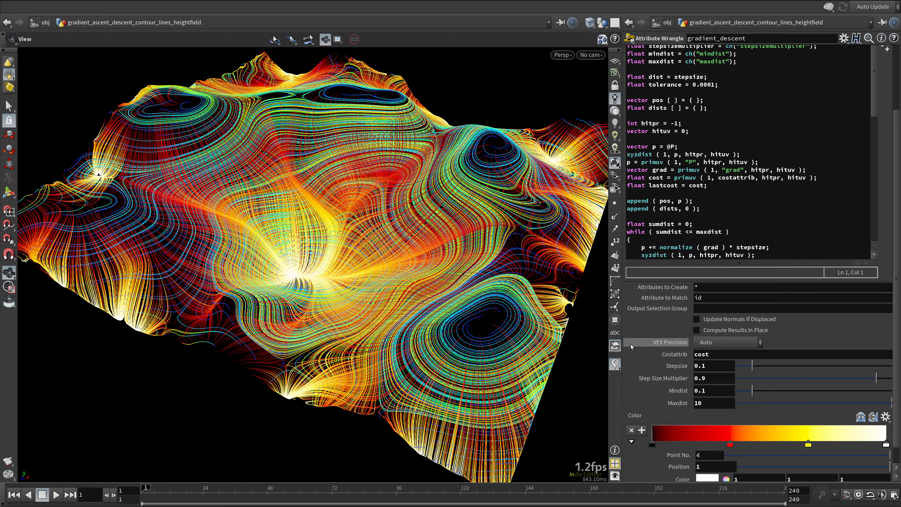
{"action": "mouse_move", "coordinate": [235, 205]}
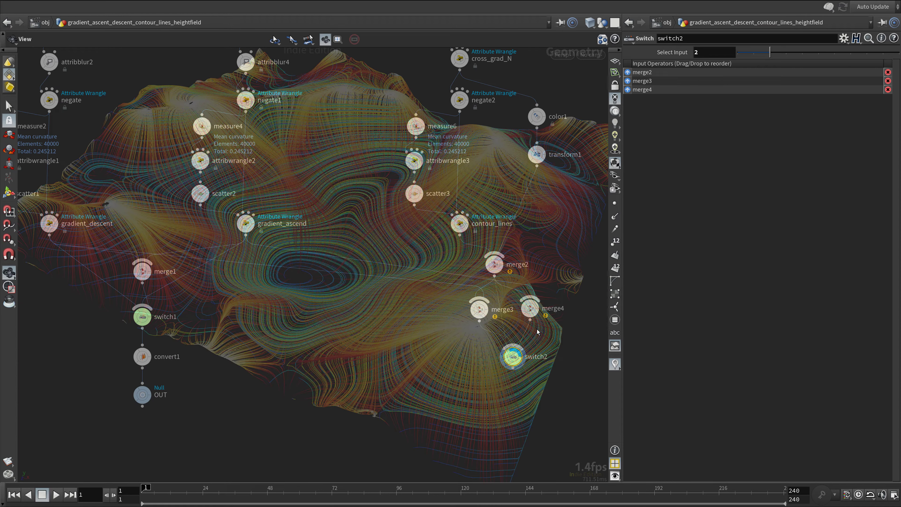
{"action": "left_click", "coordinate": [494, 265]}
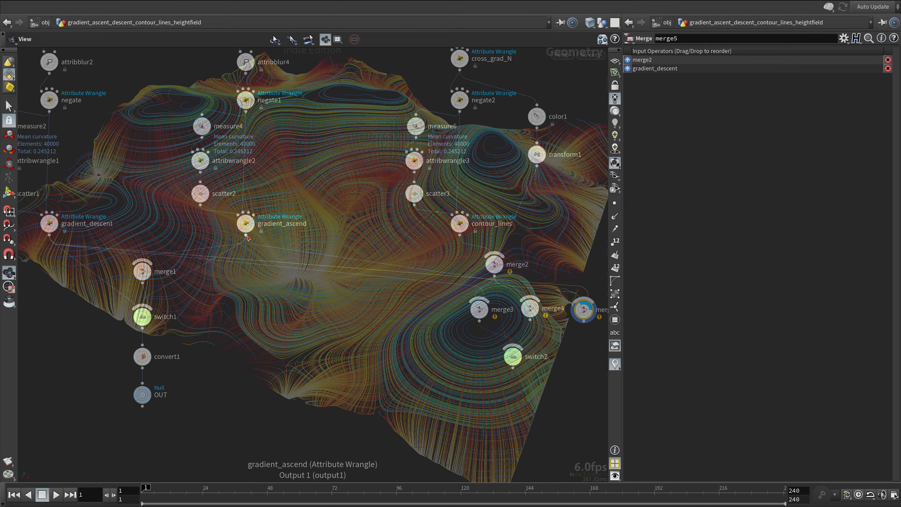
{"action": "left_click", "coordinate": [512, 356]}
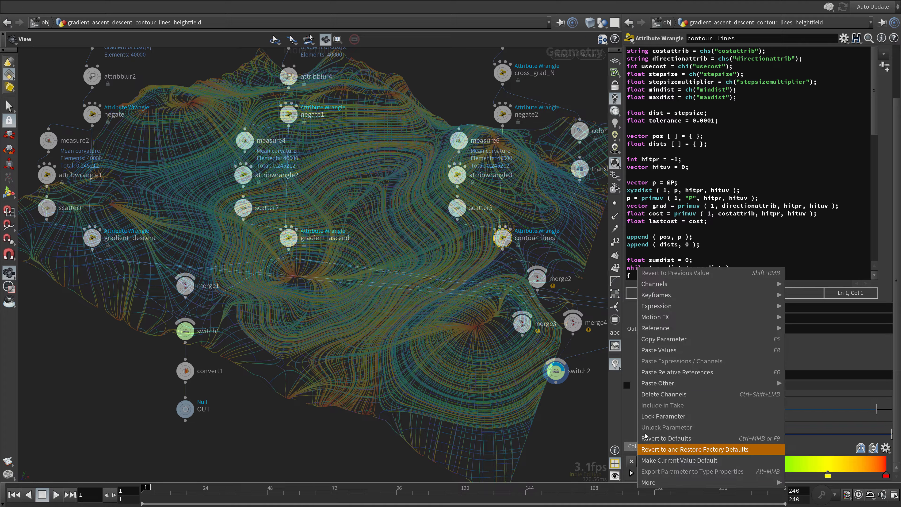
Step: Copy a contour_lines parameter and paste its value onto gradient_ascend
{"action": "left_click", "coordinate": [289, 238]}
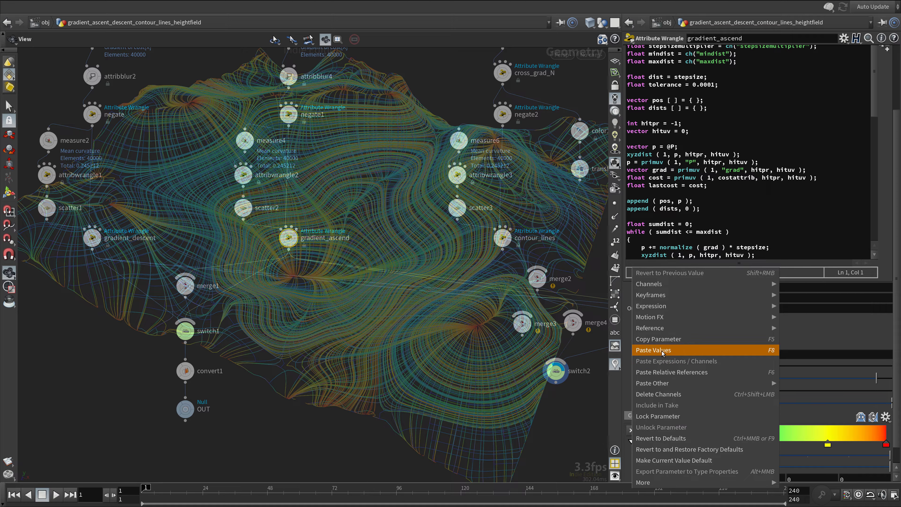
{"action": "left_click", "coordinate": [652, 351]}
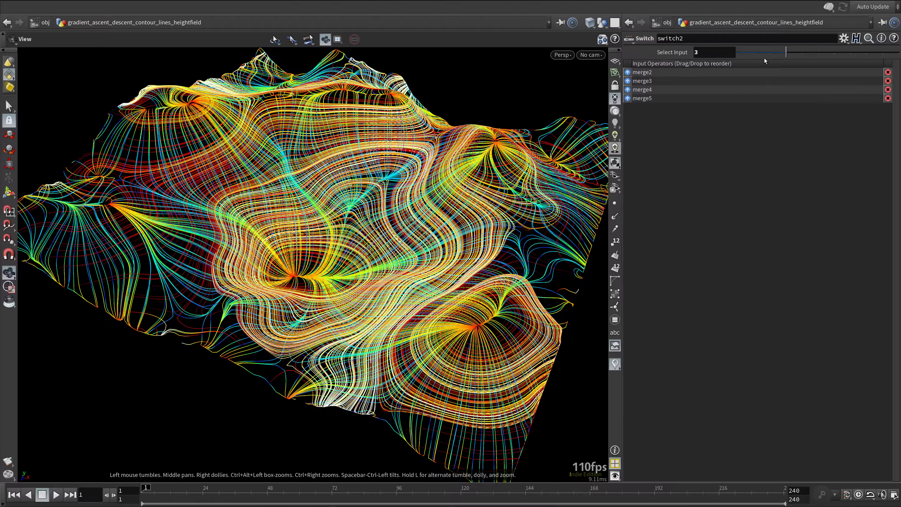
Step: Cycle switch2's Select Input through the line combinations, then view merge2's plain contour lines
{"action": "left_click_drag", "start_coordinate": [764, 52], "coordinate": [754, 51]}
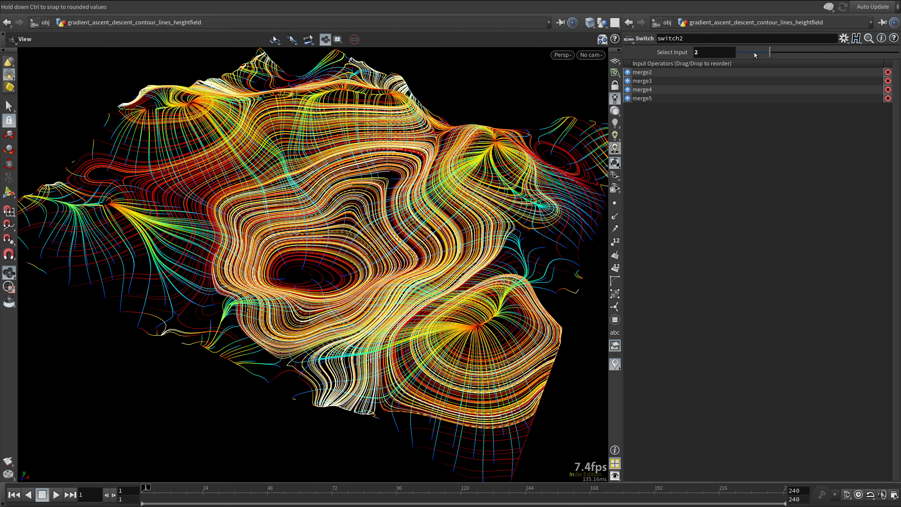
{"action": "left_click_drag", "start_coordinate": [764, 53], "coordinate": [747, 52]}
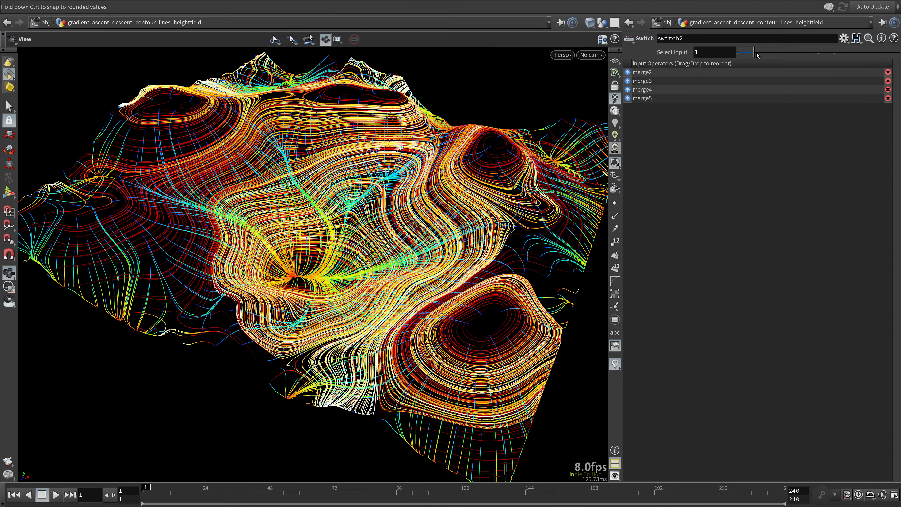
{"action": "left_click_drag", "start_coordinate": [747, 52], "coordinate": [785, 51]}
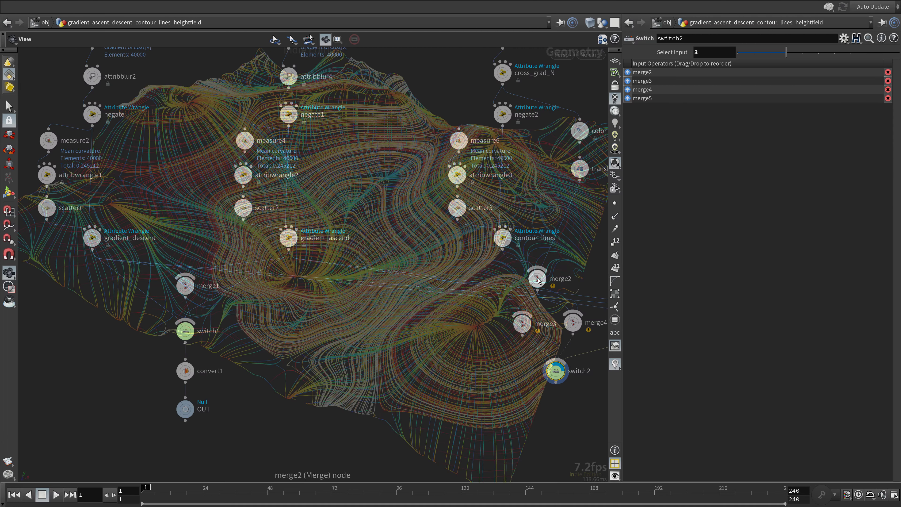
{"action": "left_click", "coordinate": [550, 279]}
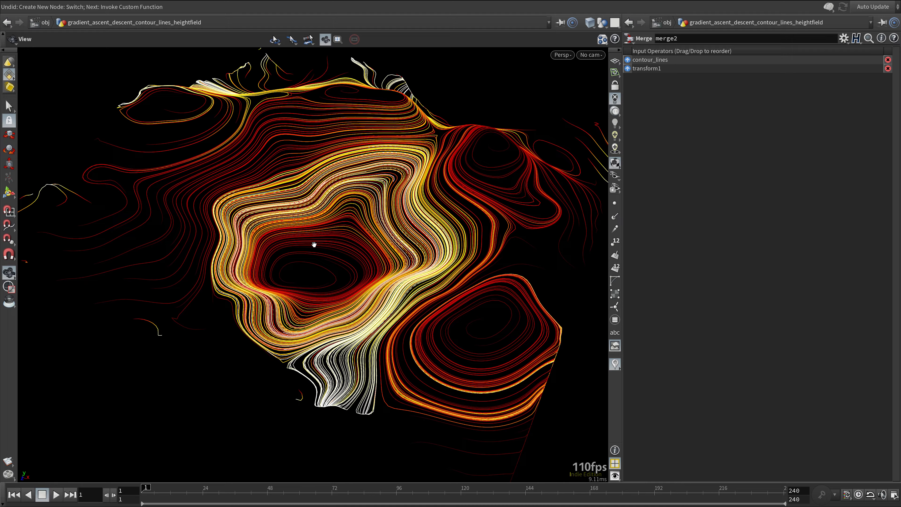
{"action": "mouse_move", "coordinate": [370, 257]}
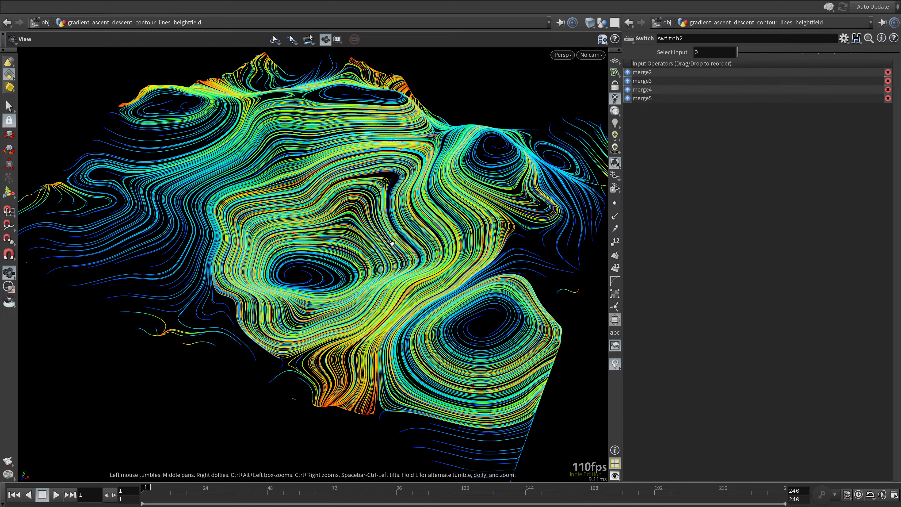
{"action": "mouse_move", "coordinate": [390, 246]}
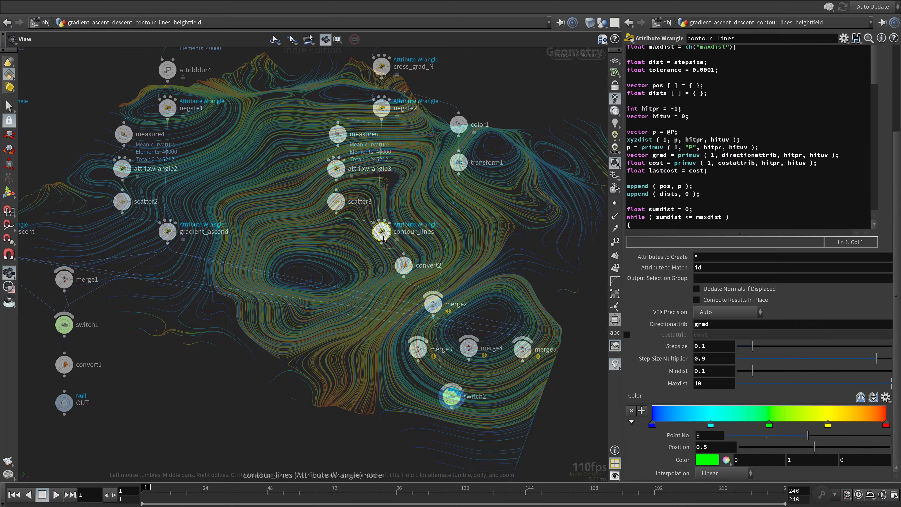
{"action": "mouse_move", "coordinate": [336, 203]}
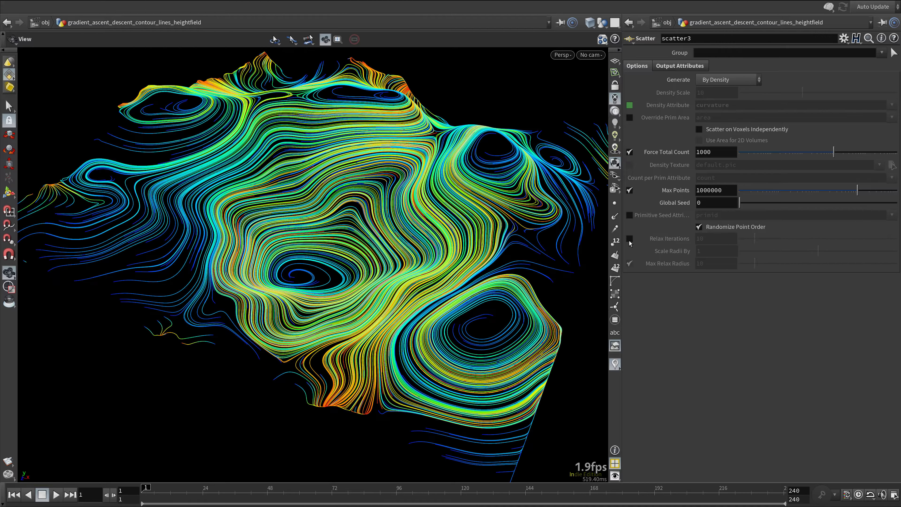
Step: Disable scatter3's Relax Iterations to compare the contour lines, then move to the upstream cost blur
{"action": "left_click", "coordinate": [629, 239]}
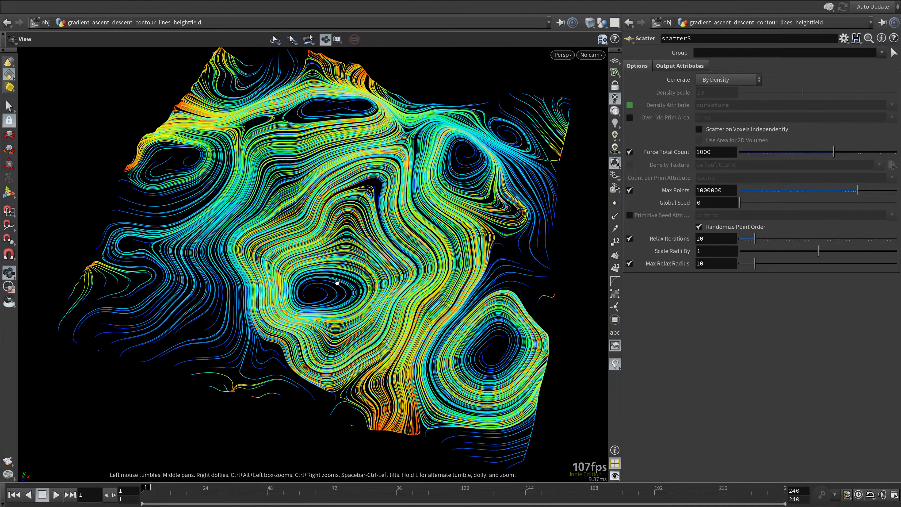
{"action": "left_click_drag", "start_coordinate": [336, 282], "coordinate": [345, 253]}
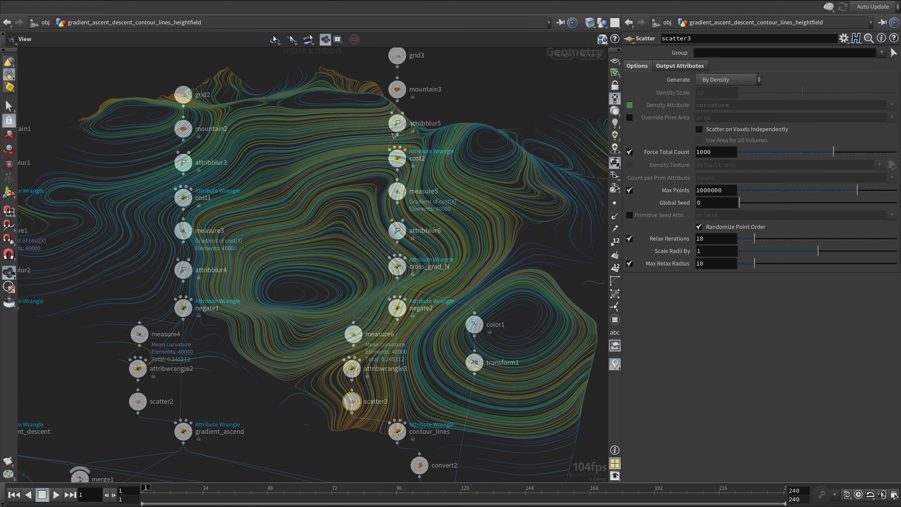
{"action": "left_click", "coordinate": [397, 123]}
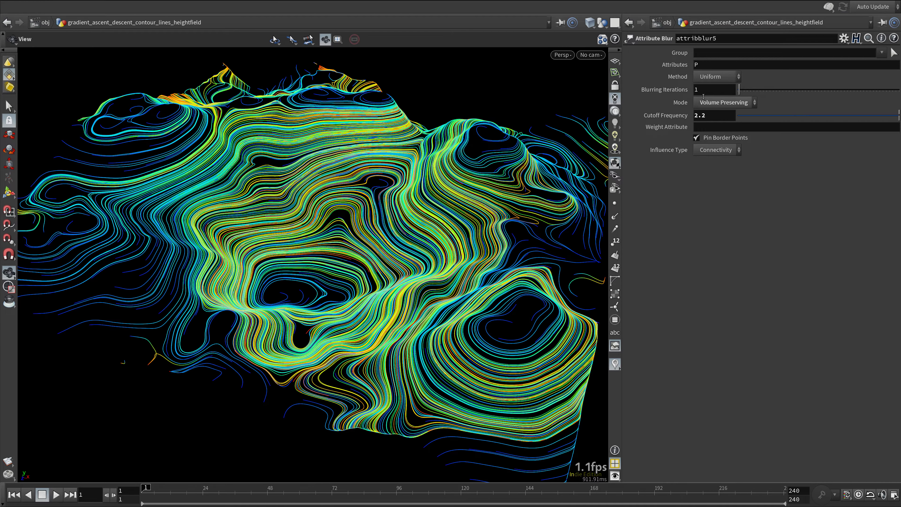
Step: Try attribblur5 Blurring Iterations at 10, 15, 25, 100 and 200, then settle on 20
{"action": "type", "text": "10"}
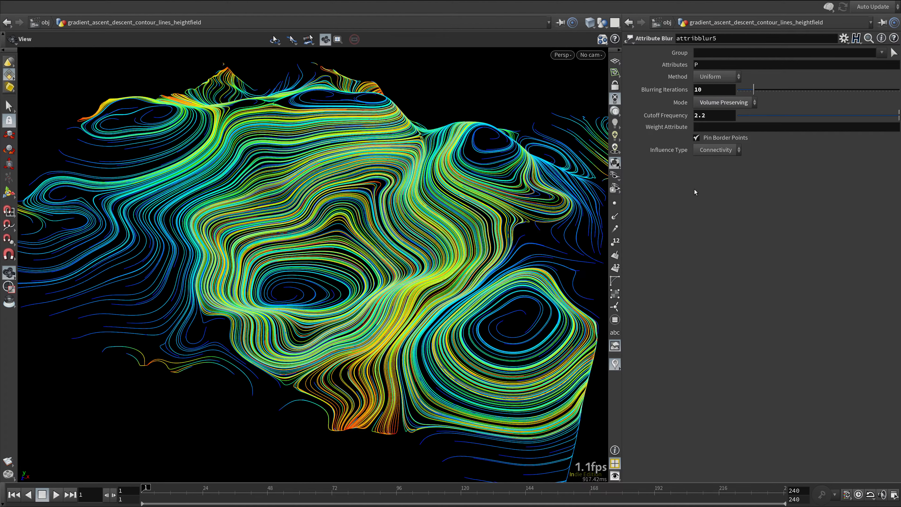
{"action": "type", "text": "15"}
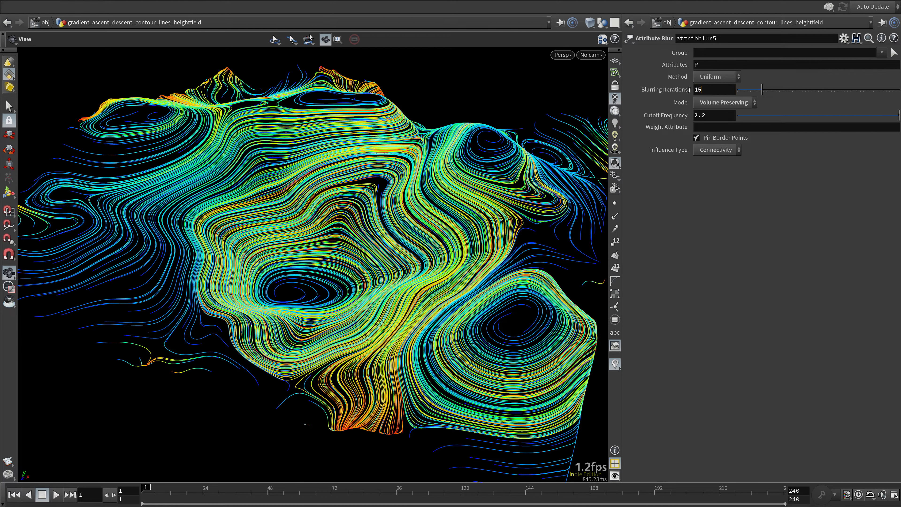
{"action": "type", "text": "25"}
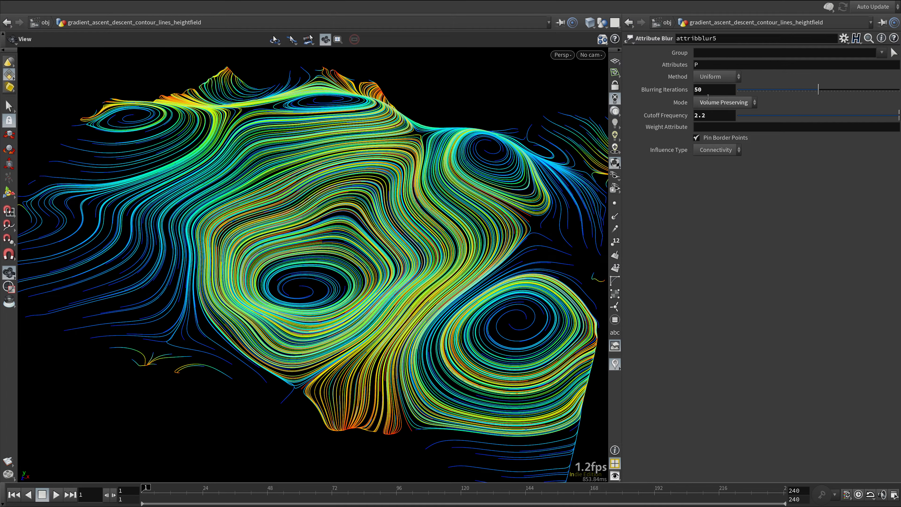
{"action": "type", "text": "100"}
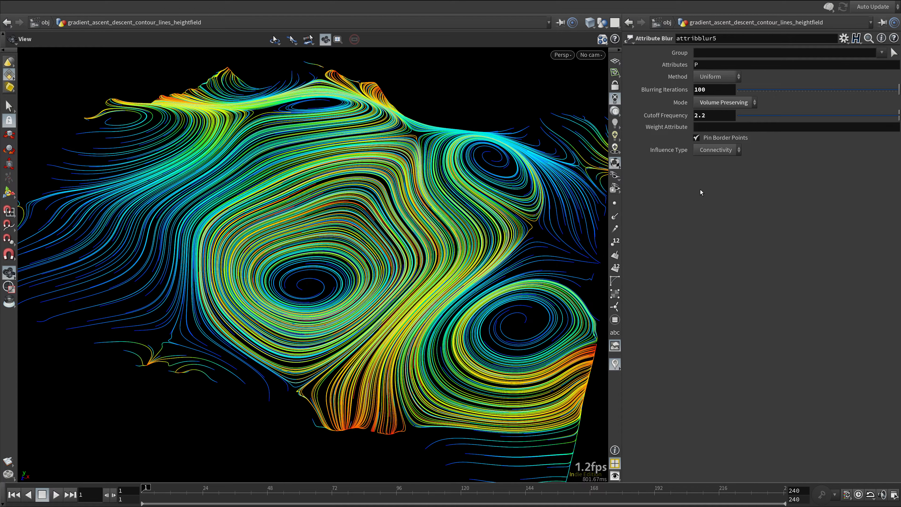
{"action": "mouse_move", "coordinate": [692, 178]}
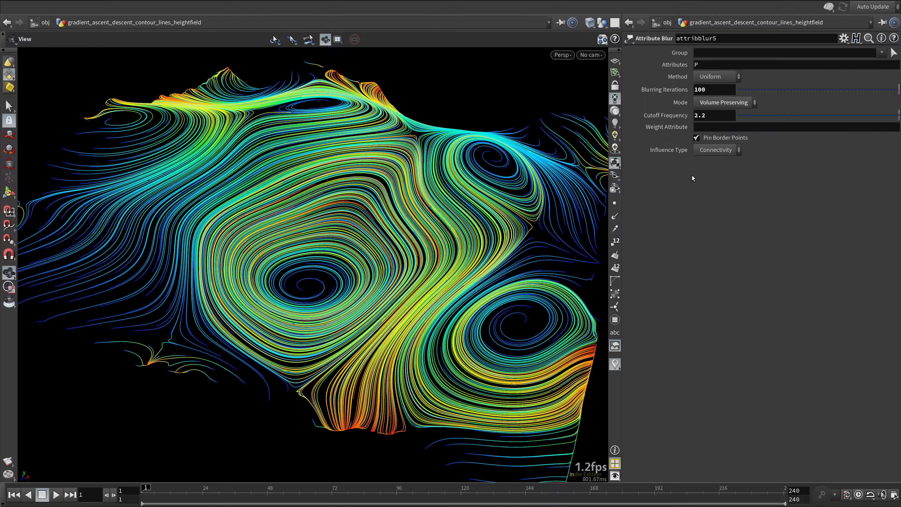
{"action": "type", "text": "200"}
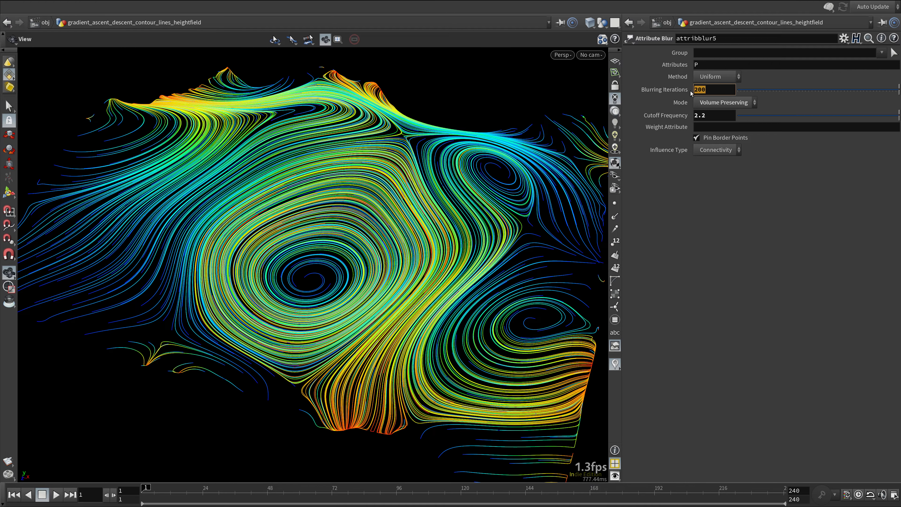
{"action": "type", "text": "20"}
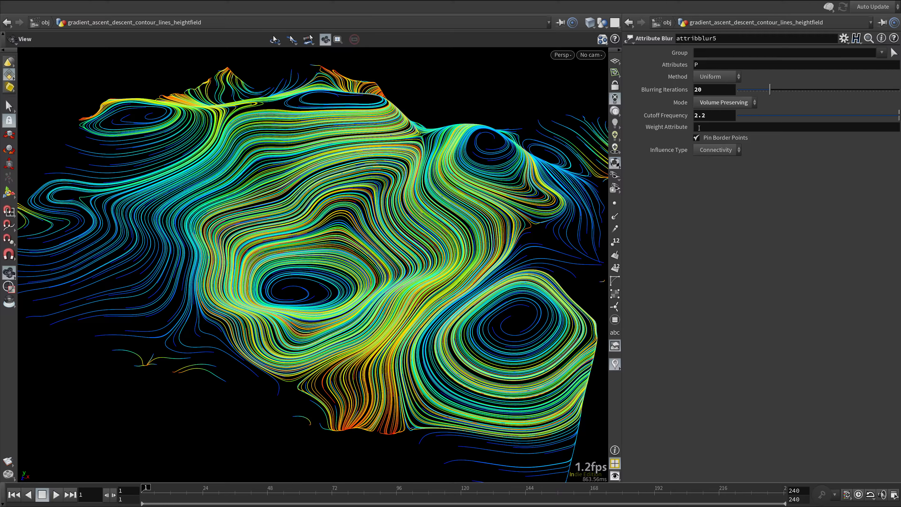
{"action": "left_click", "coordinate": [714, 90]}
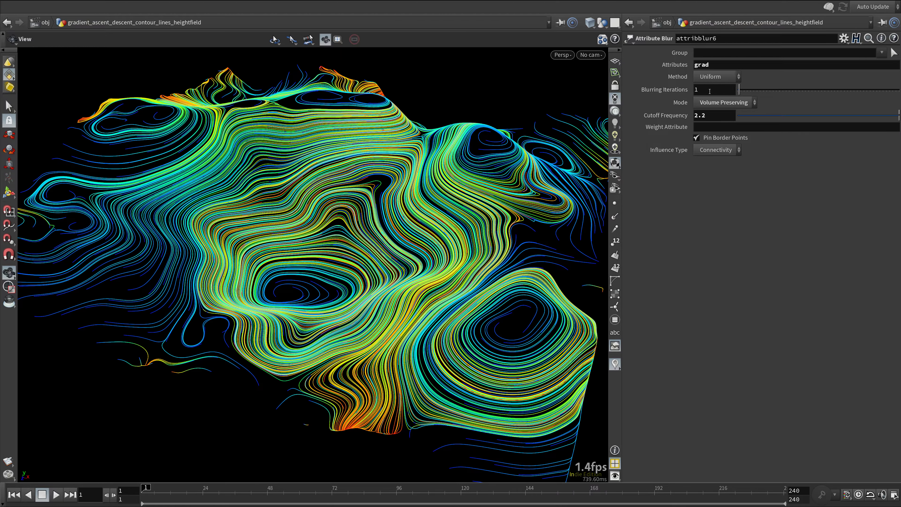
Step: Try attribblur6 grad Blurring Iterations at 10, 20 and 100, then set it to 5
{"action": "type", "text": "10"}
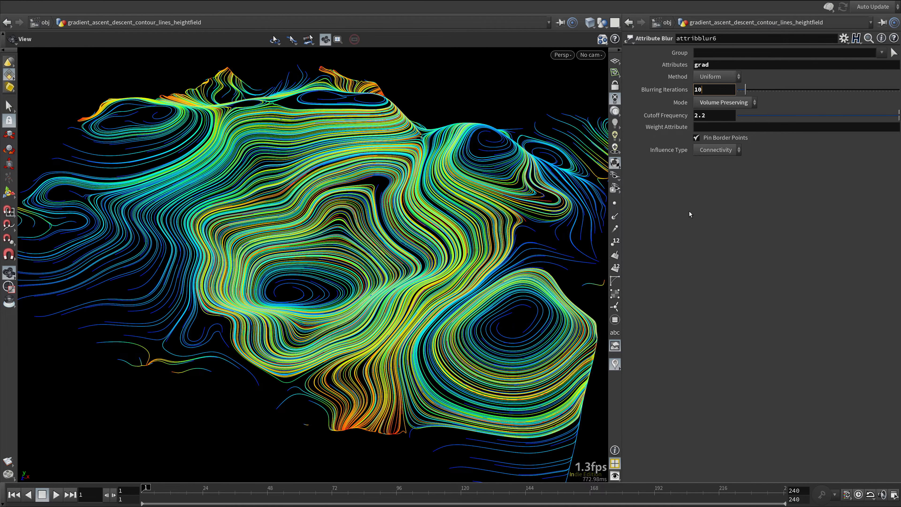
{"action": "type", "text": "20"}
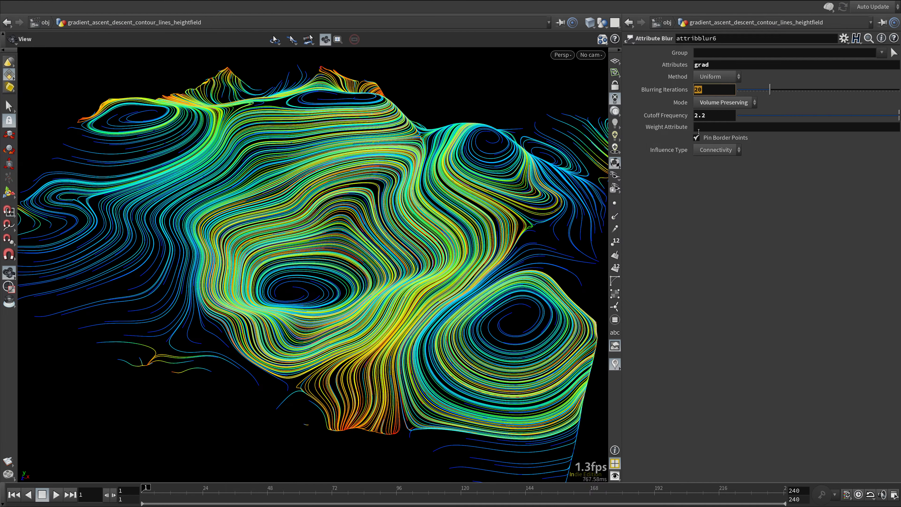
{"action": "type", "text": "100"}
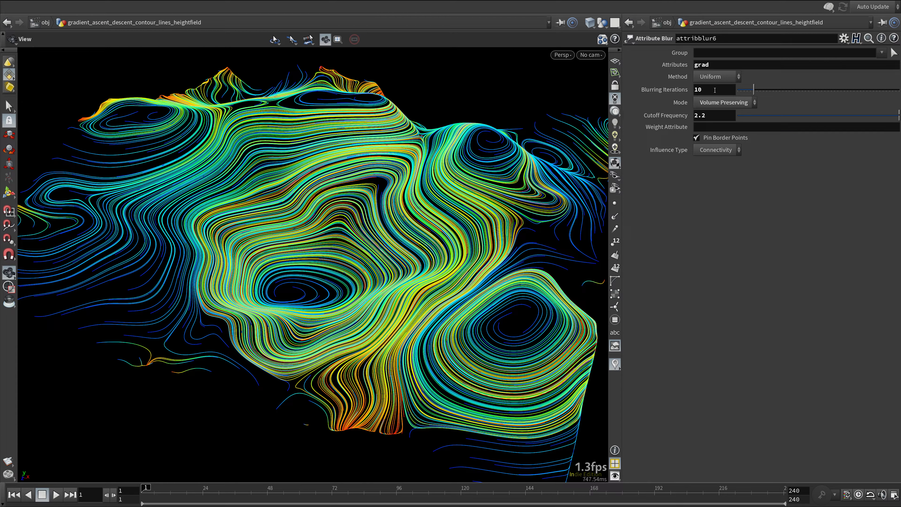
{"action": "type", "text": "5"}
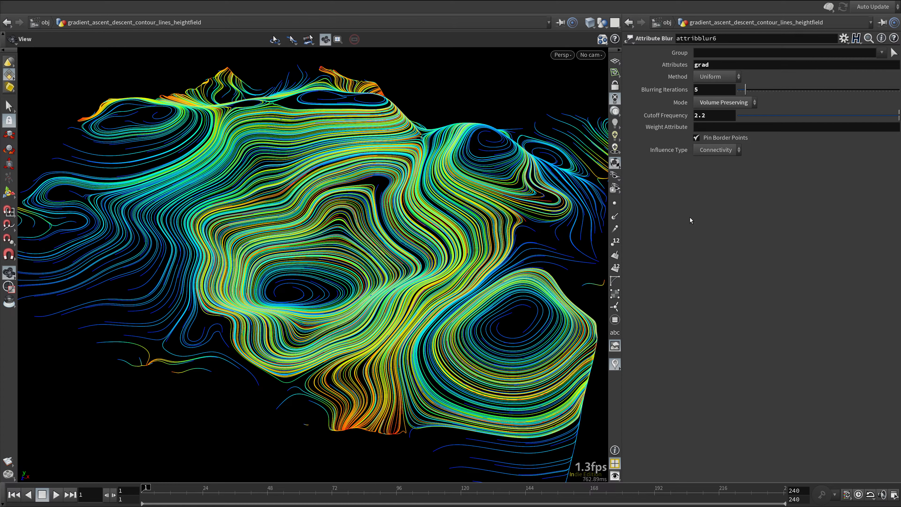
{"action": "mouse_move", "coordinate": [686, 163]}
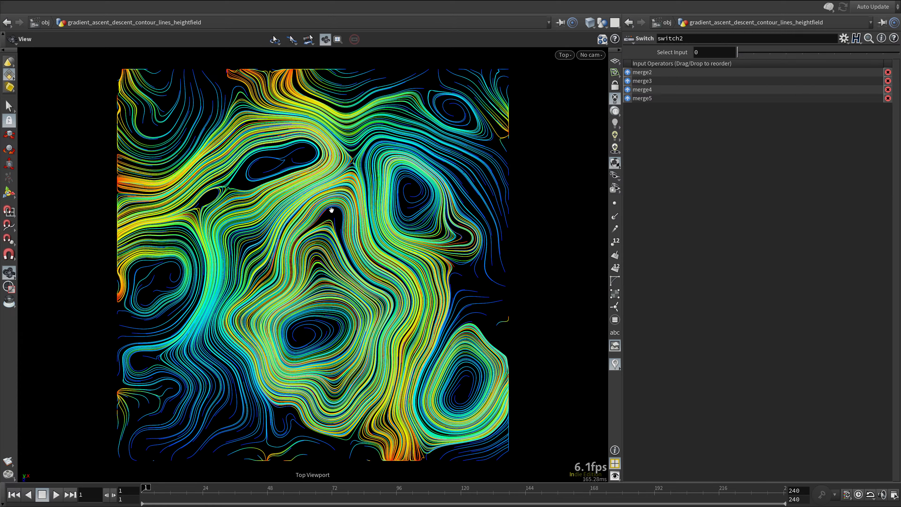
{"action": "mouse_move", "coordinate": [304, 219]}
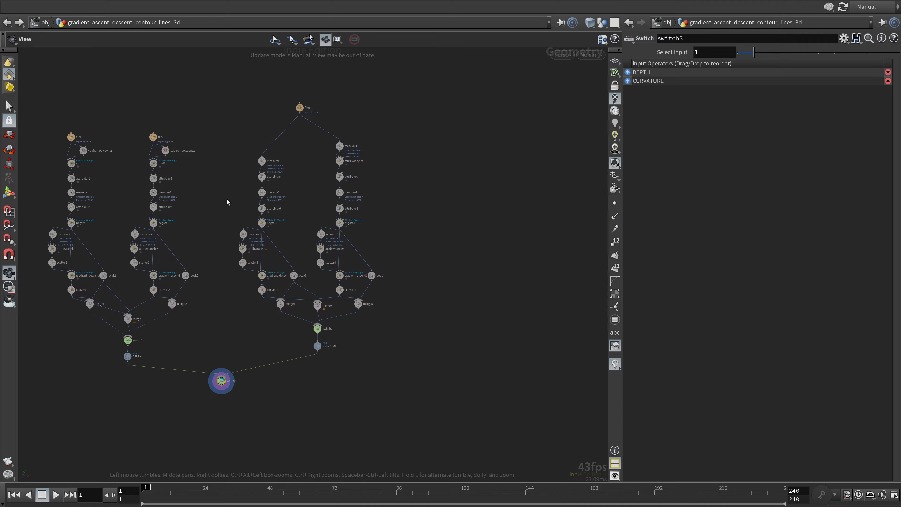
Step: Paste the contour-line nodes into the 3D statue network and review the cost blur and gradient measure
{"action": "key", "text": "ctrl+v"}
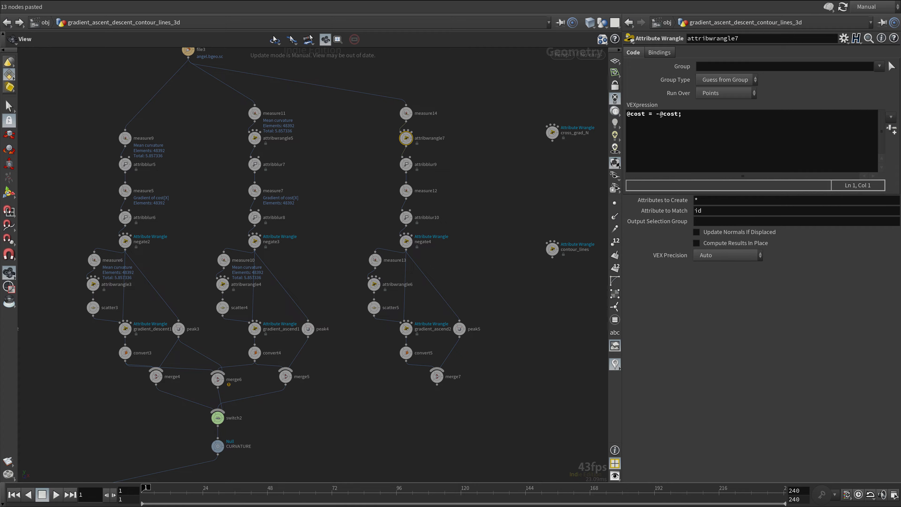
{"action": "left_click", "coordinate": [406, 164]}
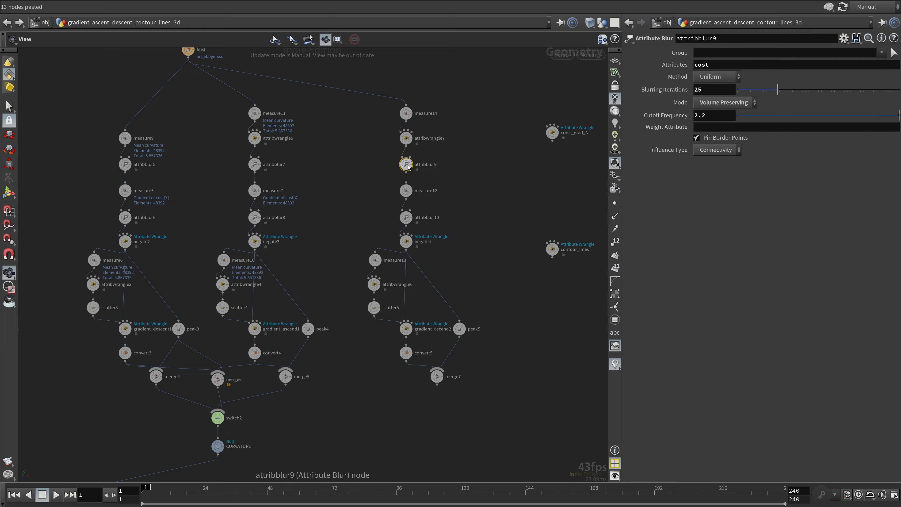
{"action": "left_click", "coordinate": [405, 190]}
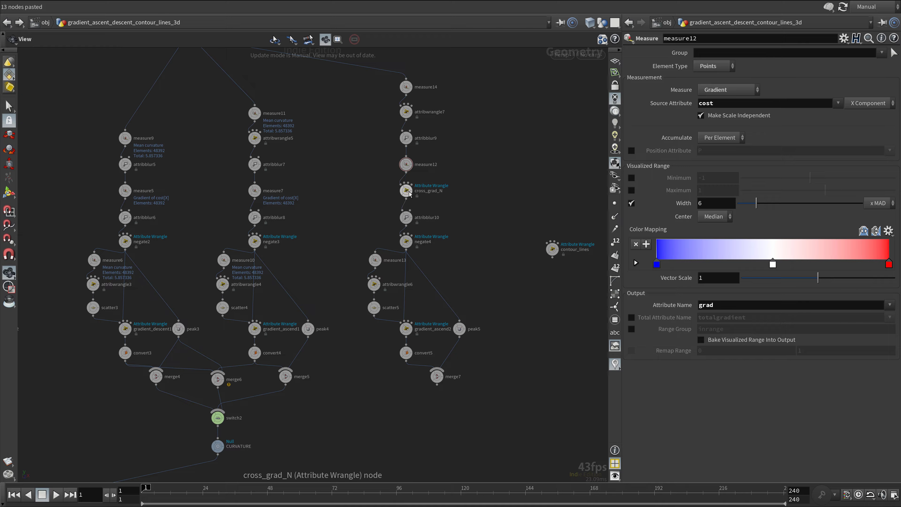
Step: Review scatter5's 1000-point count and the contour_lines tracing settings and colour ramp
{"action": "left_click", "coordinate": [405, 328]}
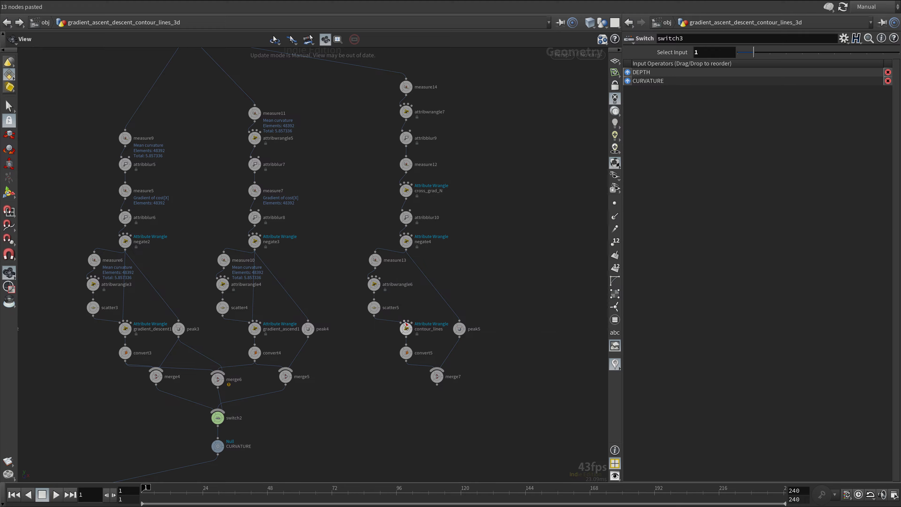
{"action": "left_click", "coordinate": [374, 307]}
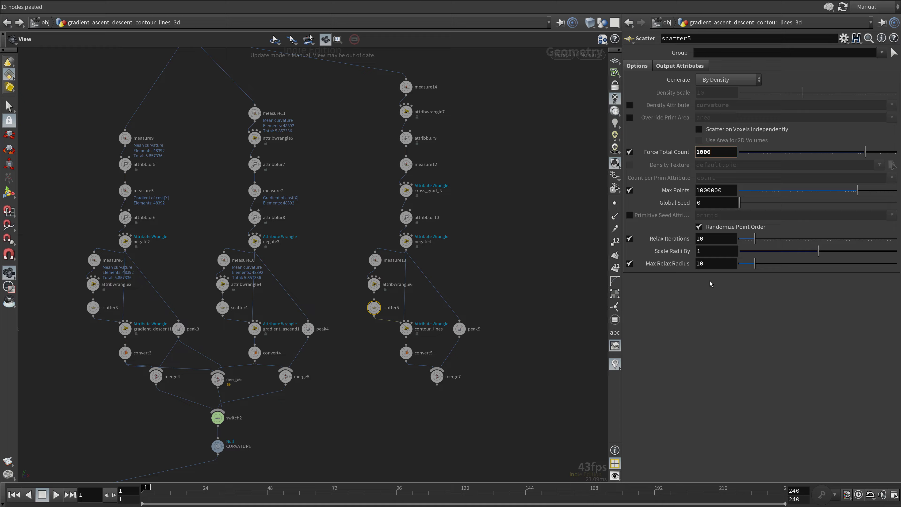
{"action": "left_click", "coordinate": [405, 328]}
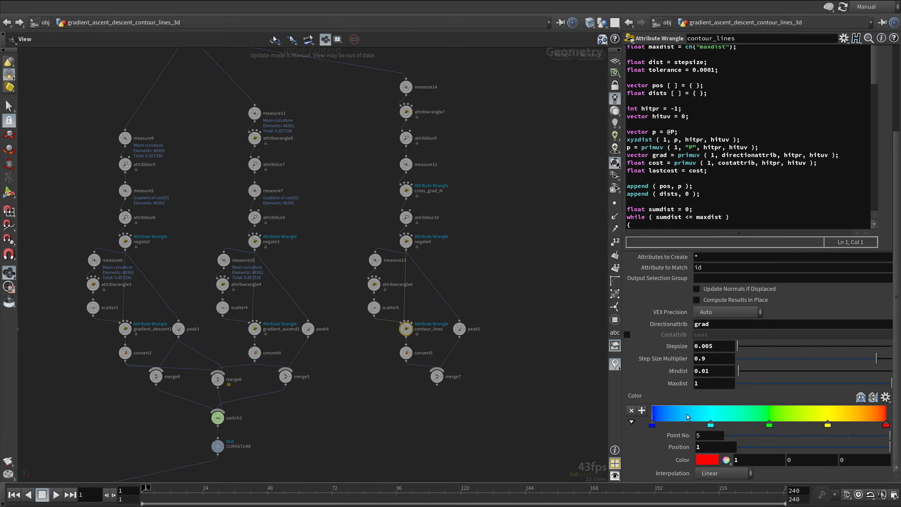
{"action": "mouse_move", "coordinate": [436, 377]}
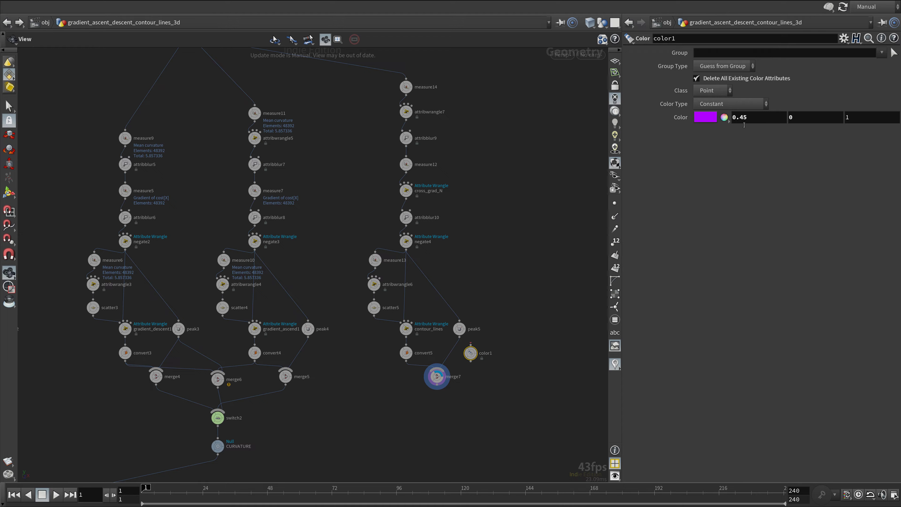
Step: Display the statue's contour lines and centre the figure in the viewport
{"action": "left_click", "coordinate": [872, 116]}
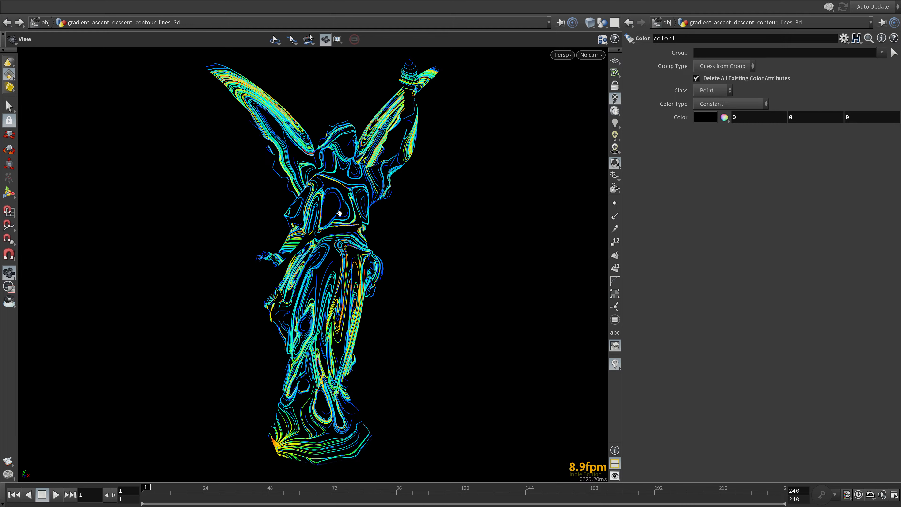
{"action": "mouse_move", "coordinate": [339, 246]}
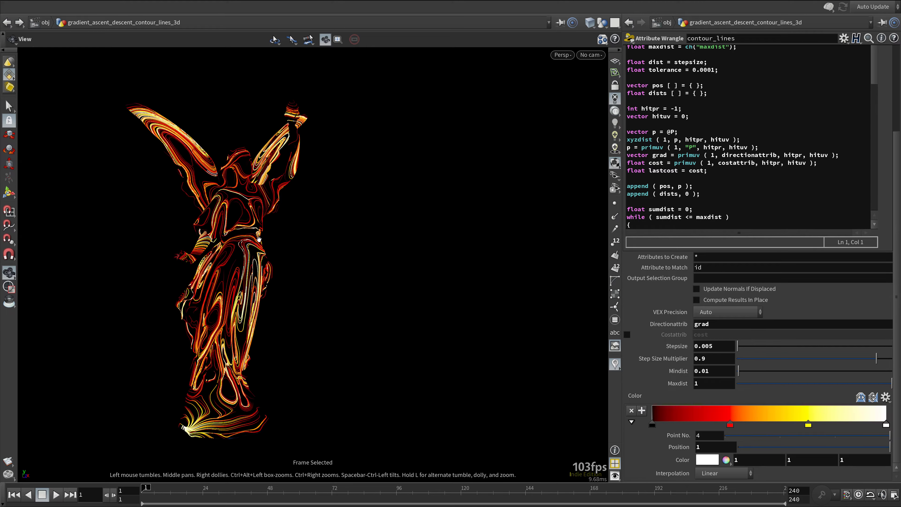
{"action": "left_click_drag", "start_coordinate": [230, 230], "coordinate": [313, 255]}
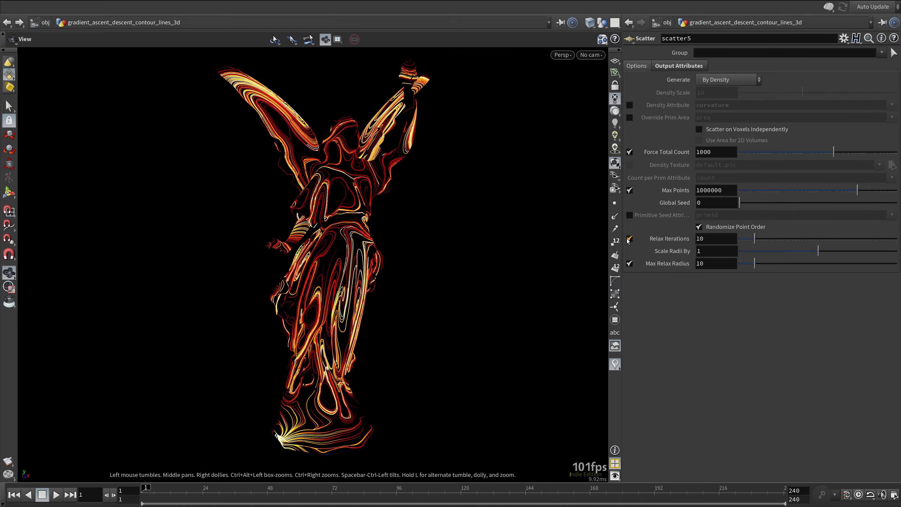
Step: Try scatter5 Force Total Count at 100, 5, 1000, 10000 and 2000 for the contour curves
{"action": "type", "text": "100"}
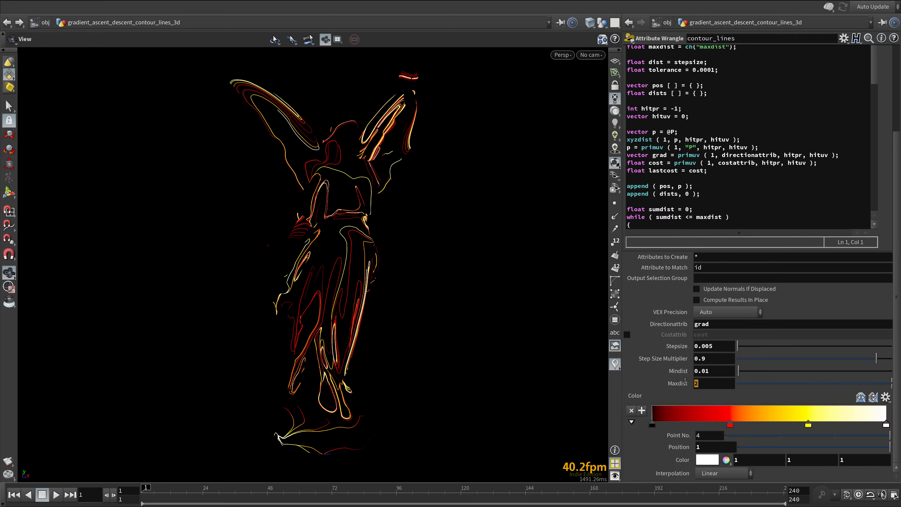
{"action": "type", "text": "5"}
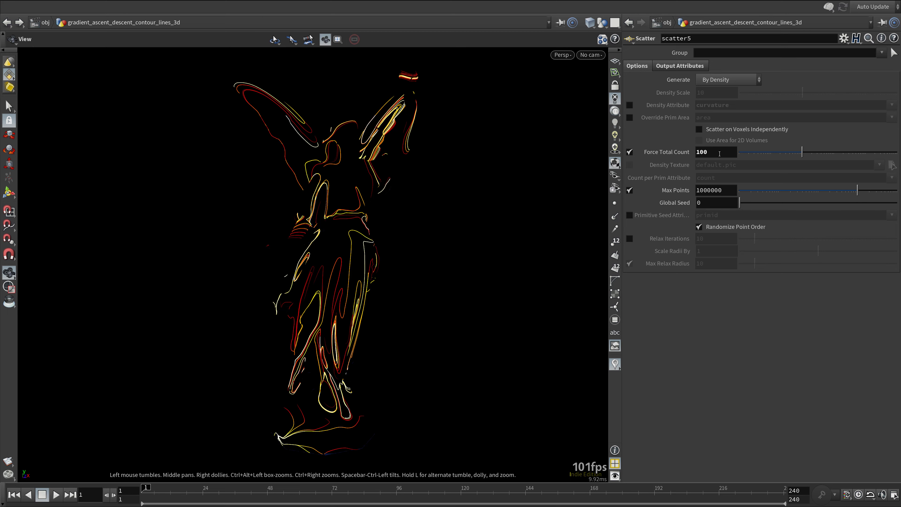
{"action": "type", "text": "1000"}
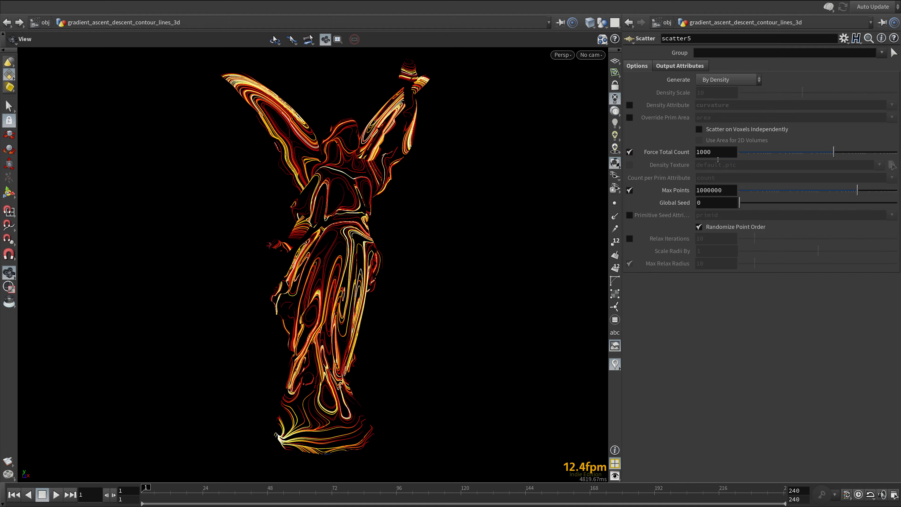
{"action": "left_click", "coordinate": [716, 152]}
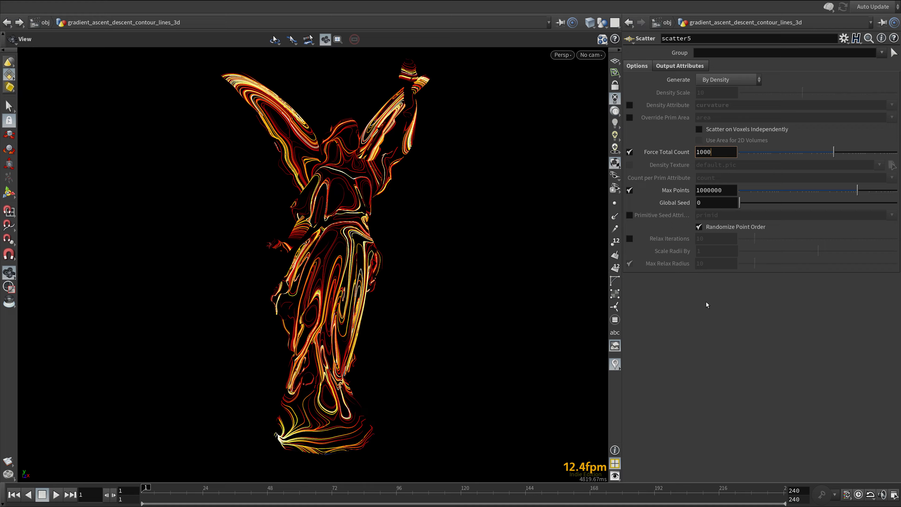
{"action": "type", "text": "10000"}
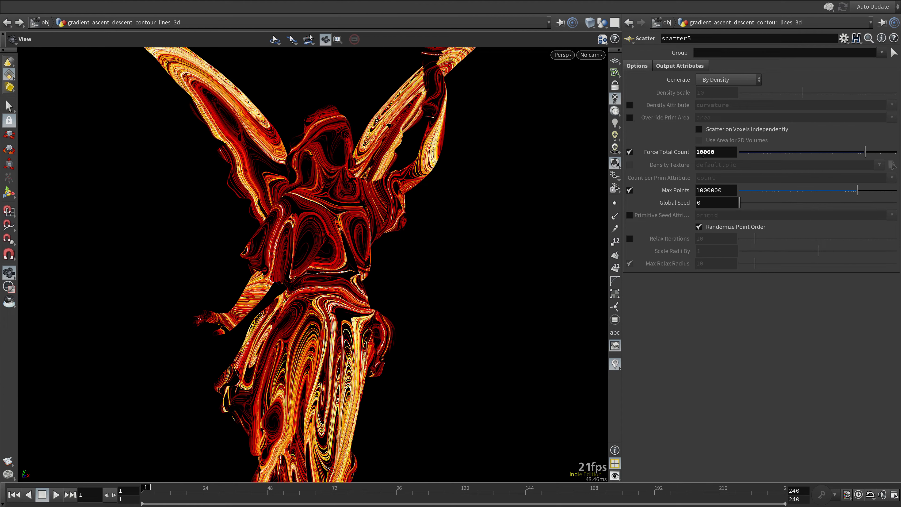
{"action": "type", "text": "2000"}
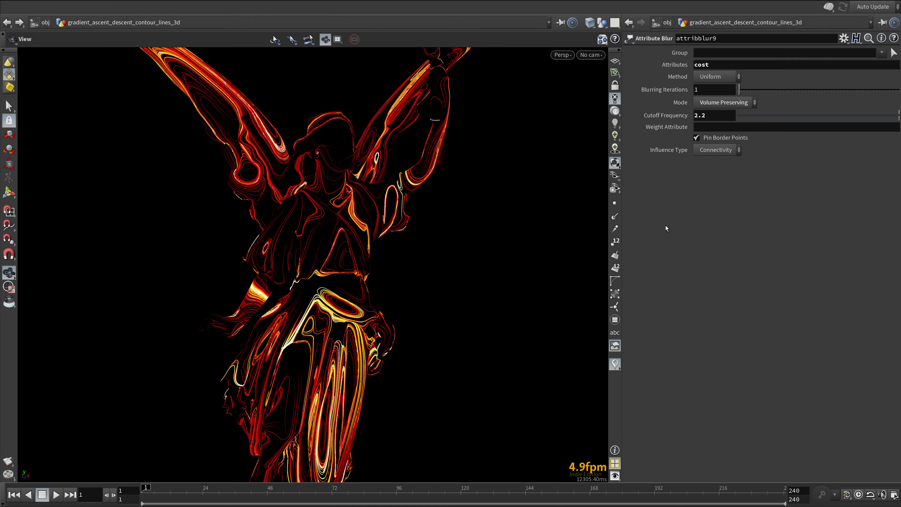
Step: Raise attribblur9 cost Blurring Iterations through 5, 10, 20, 50 and 10 to 100
{"action": "type", "text": "5"}
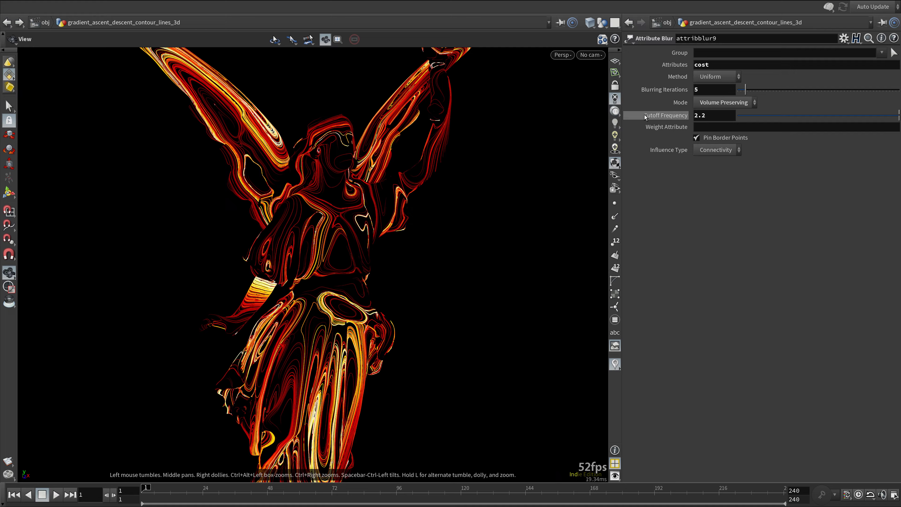
{"action": "type", "text": "10"}
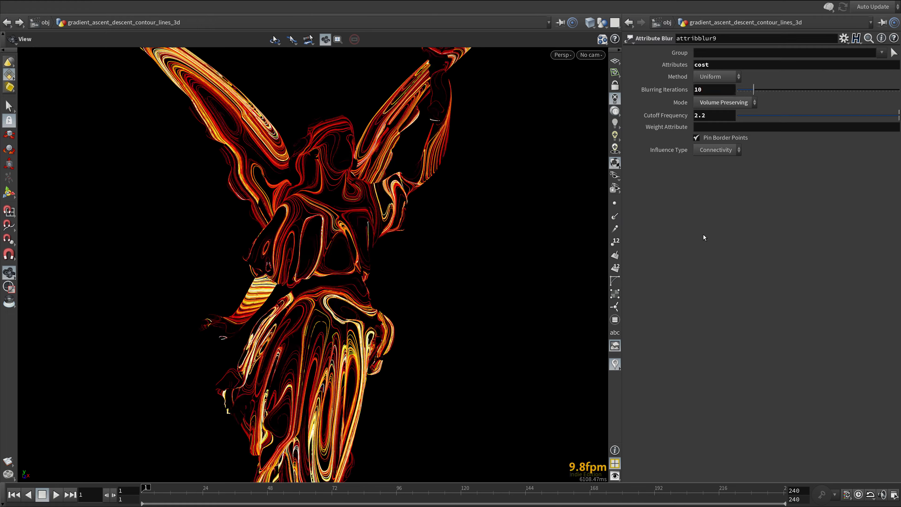
{"action": "left_click", "coordinate": [714, 89]}
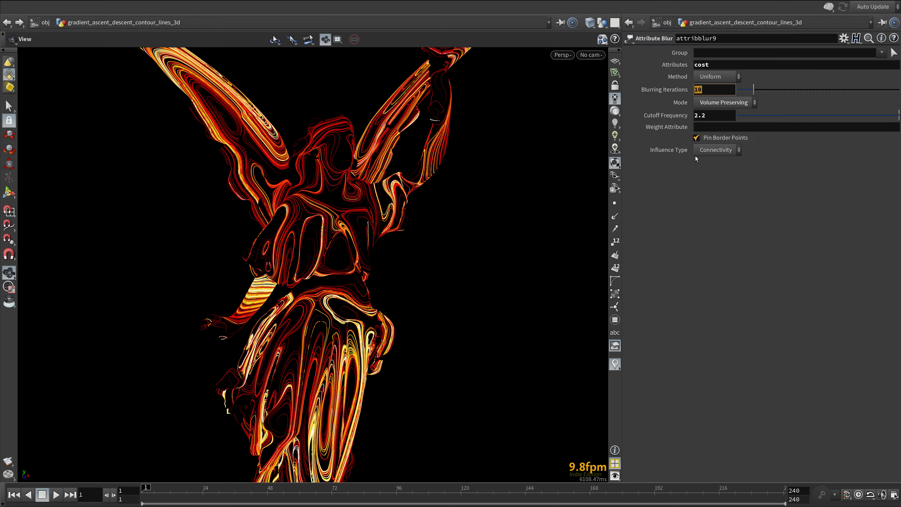
{"action": "type", "text": "20"}
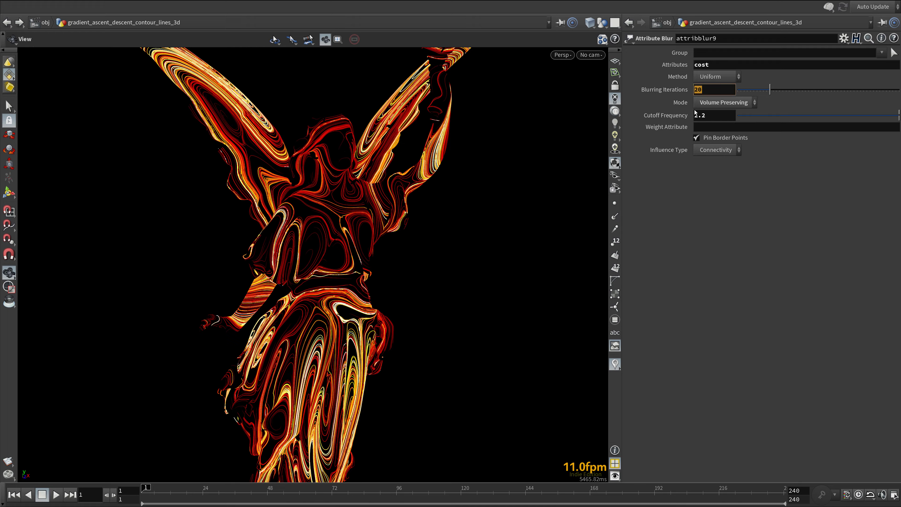
{"action": "type", "text": "50"}
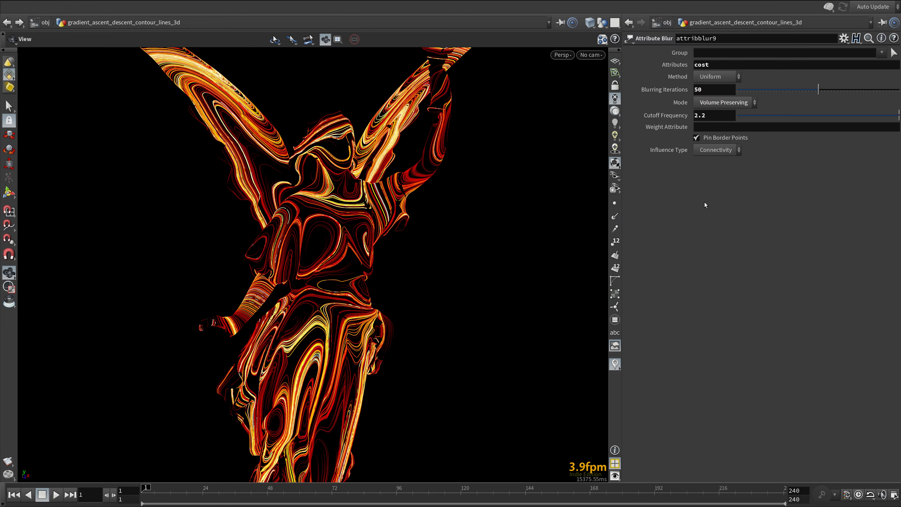
{"action": "type", "text": "10"}
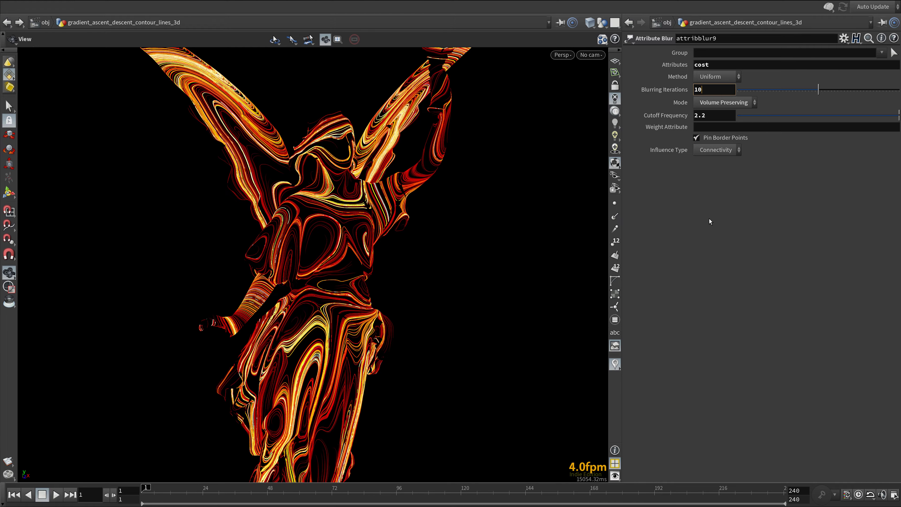
{"action": "type", "text": "100"}
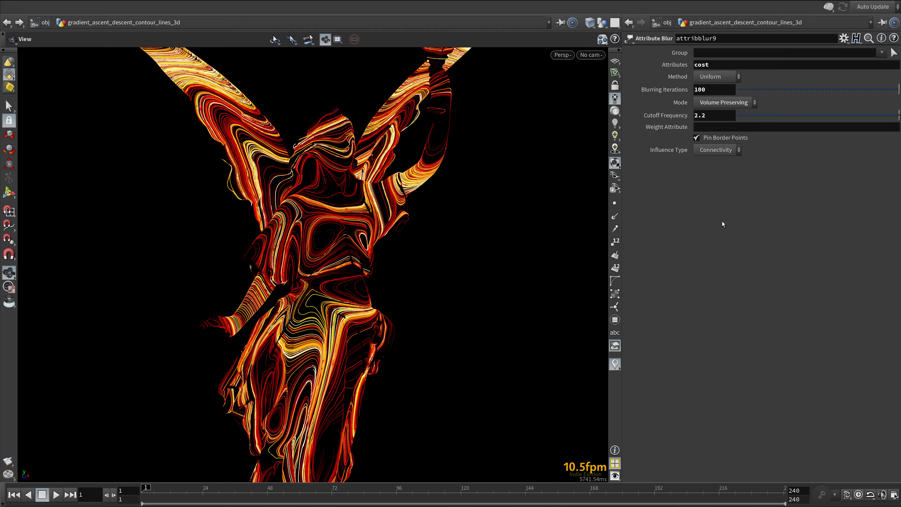
{"action": "mouse_move", "coordinate": [698, 100]}
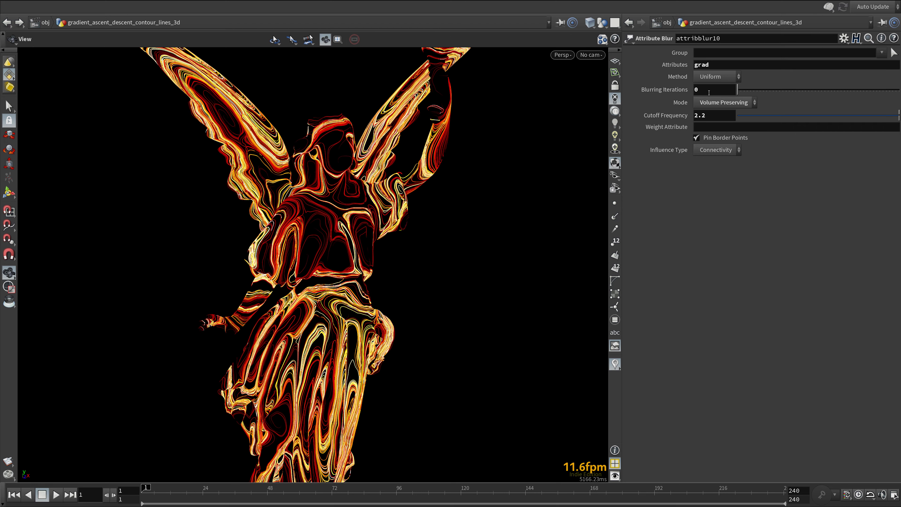
Step: Test attribblur10 grad Blurring Iterations at 1, 5, 10, 20, 50 and 100, then return to 10
{"action": "type", "text": "1"}
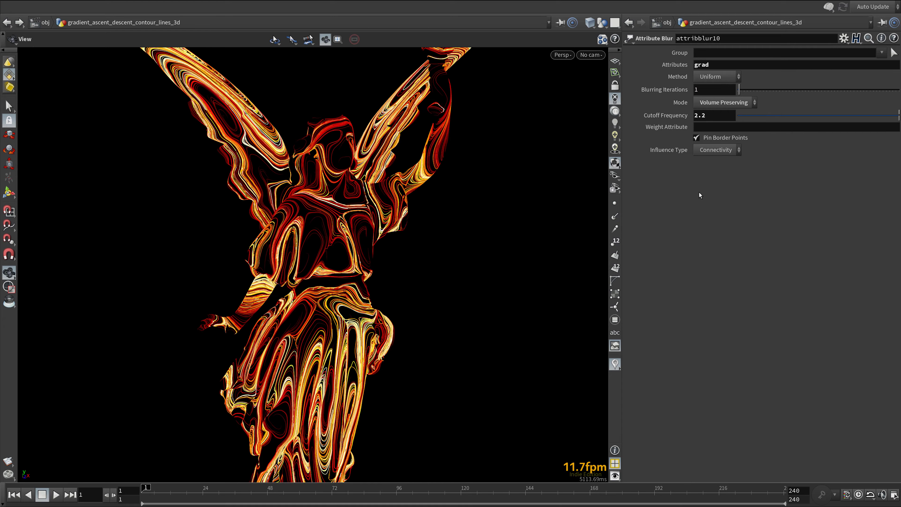
{"action": "left_click", "coordinate": [715, 90]}
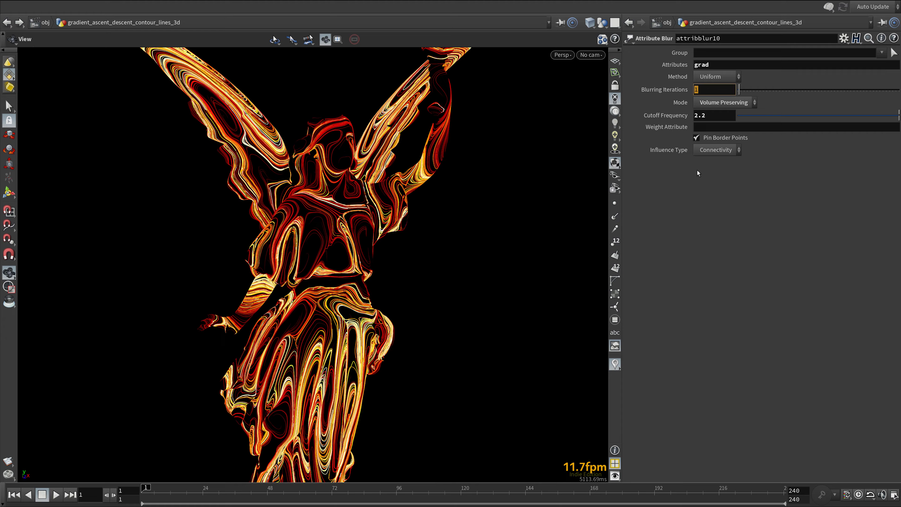
{"action": "type", "text": "5"}
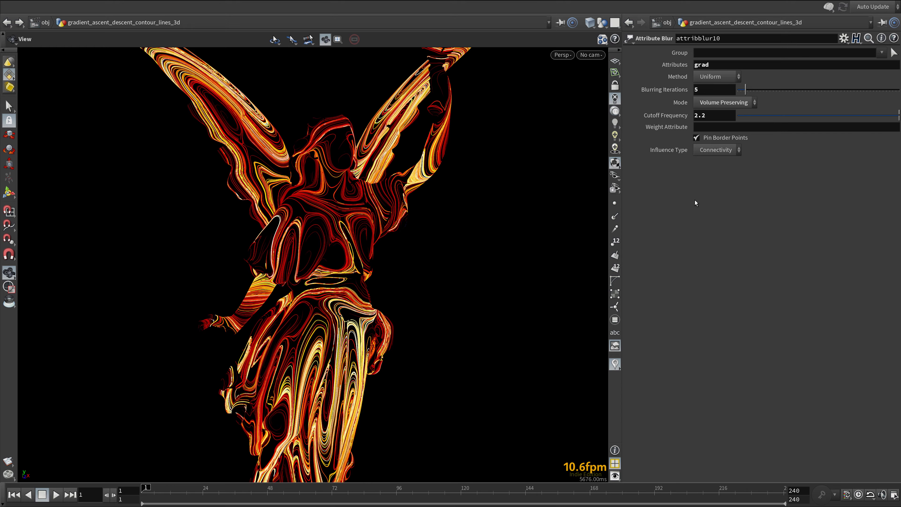
{"action": "type", "text": "10"}
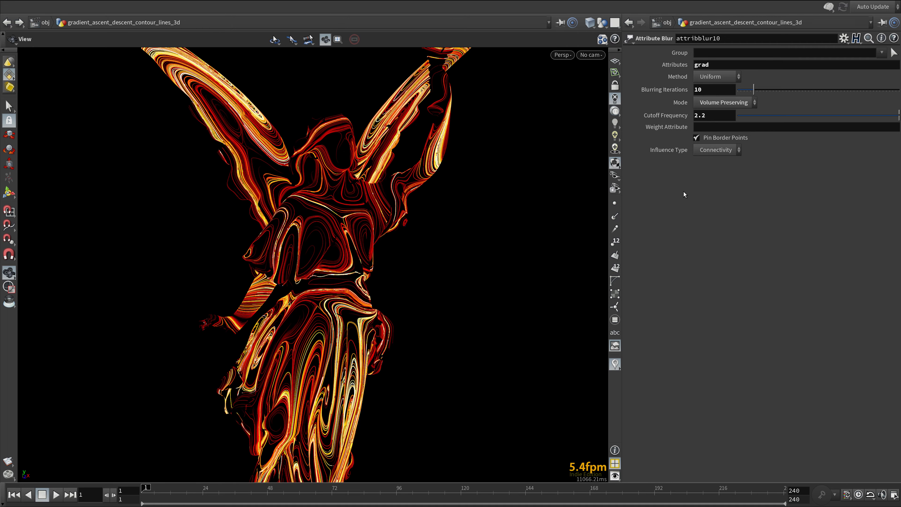
{"action": "type", "text": "20"}
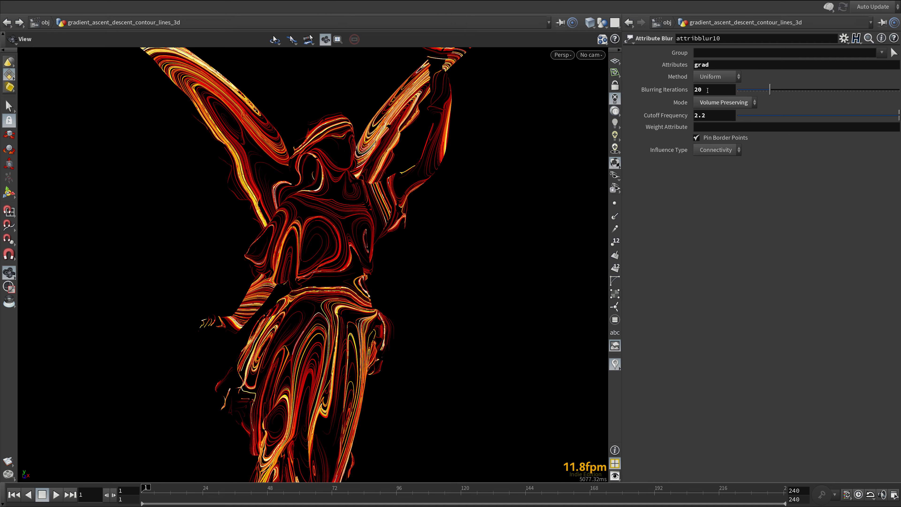
{"action": "type", "text": "50"}
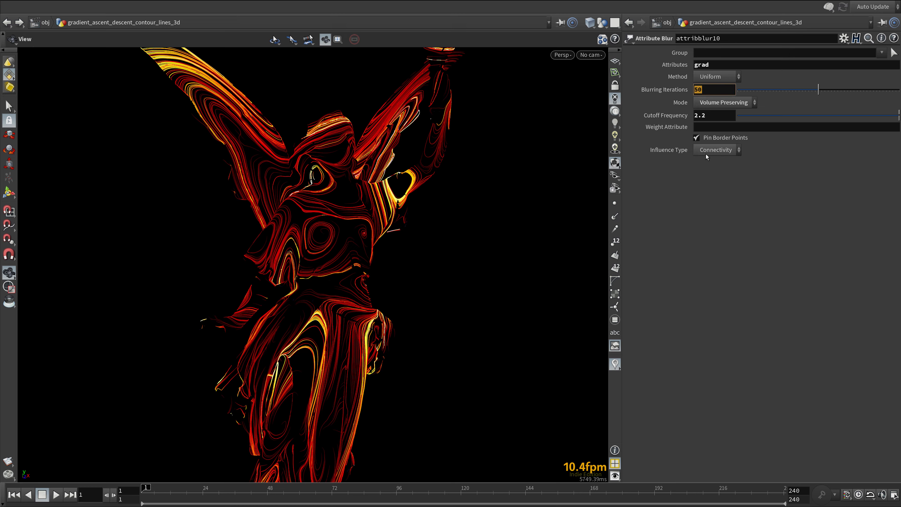
{"action": "type", "text": "100"}
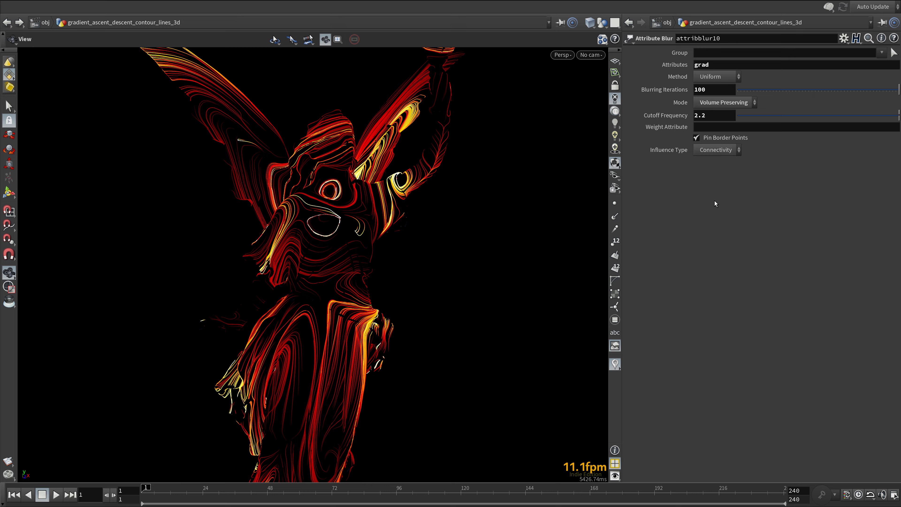
{"action": "mouse_move", "coordinate": [684, 223]}
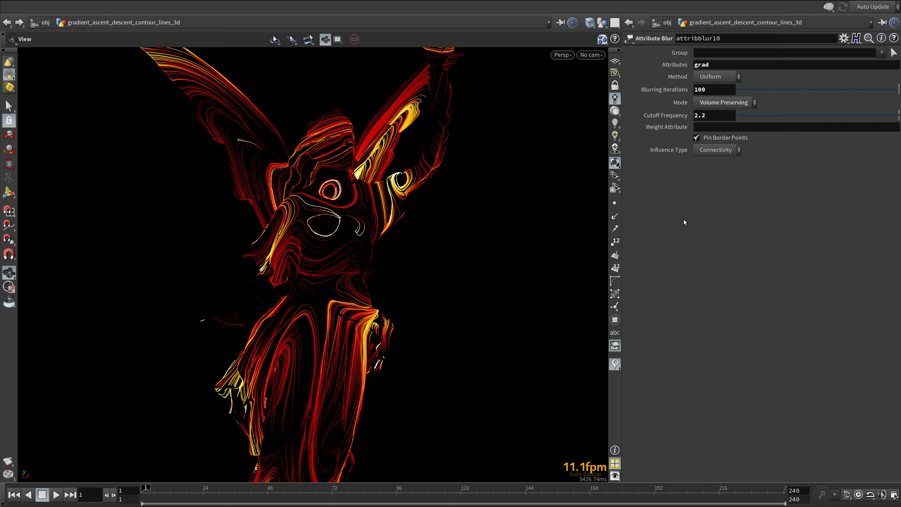
{"action": "left_click", "coordinate": [714, 90]}
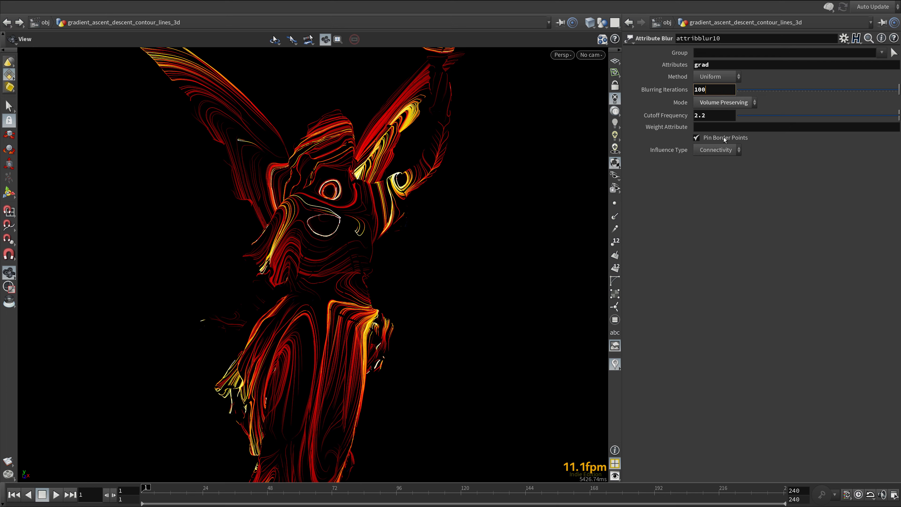
{"action": "type", "text": "10"}
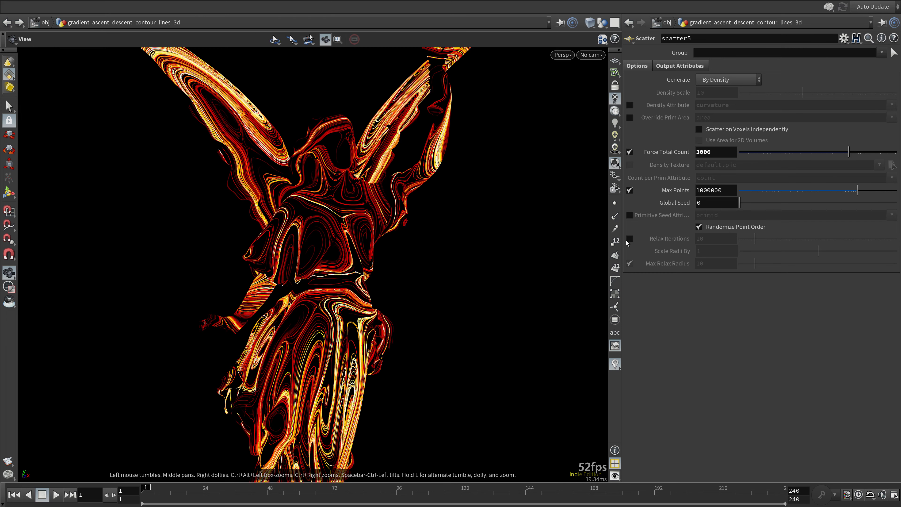
Step: Briefly enable Relax Iterations on scatter5, then switch it back off
{"action": "left_click", "coordinate": [629, 239]}
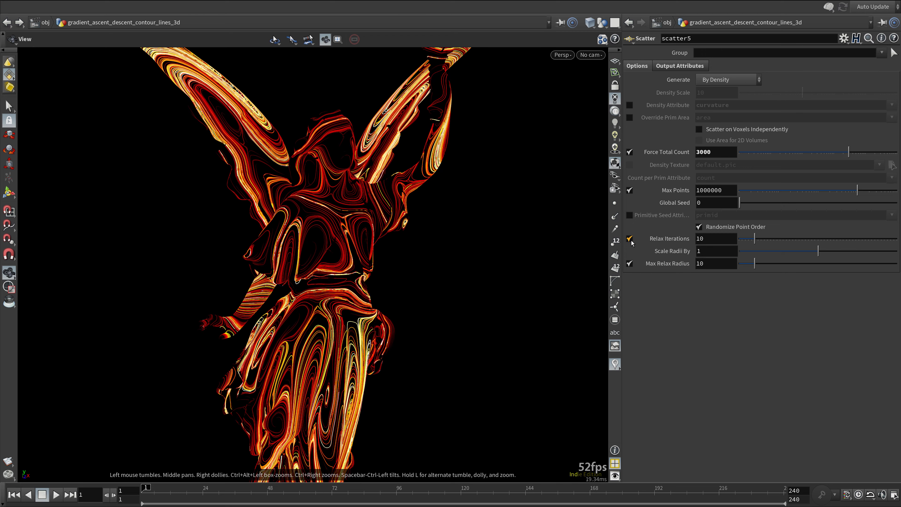
{"action": "left_click", "coordinate": [630, 238]}
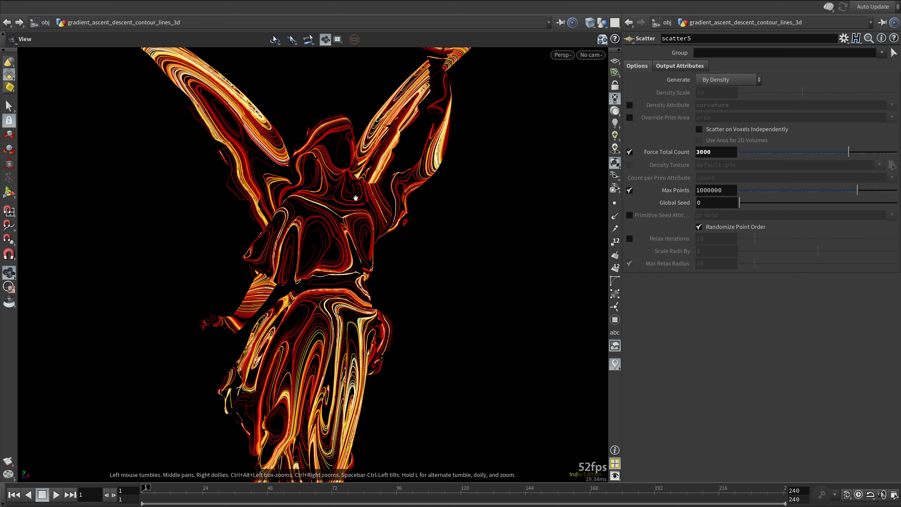